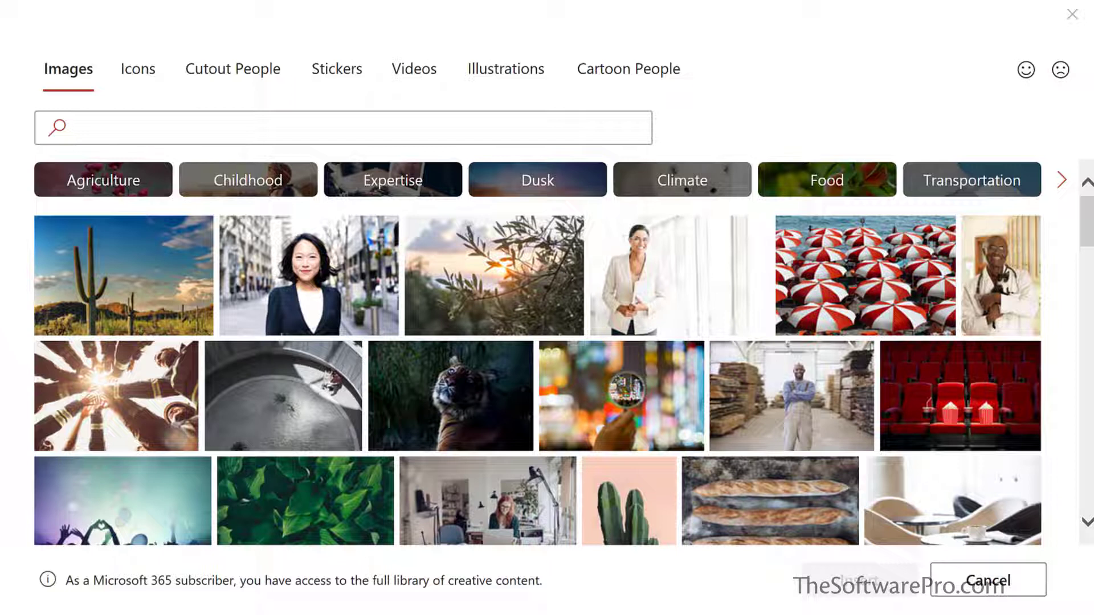
# Cancel the stock image library without inserting any picture
pyautogui.click(988, 581)
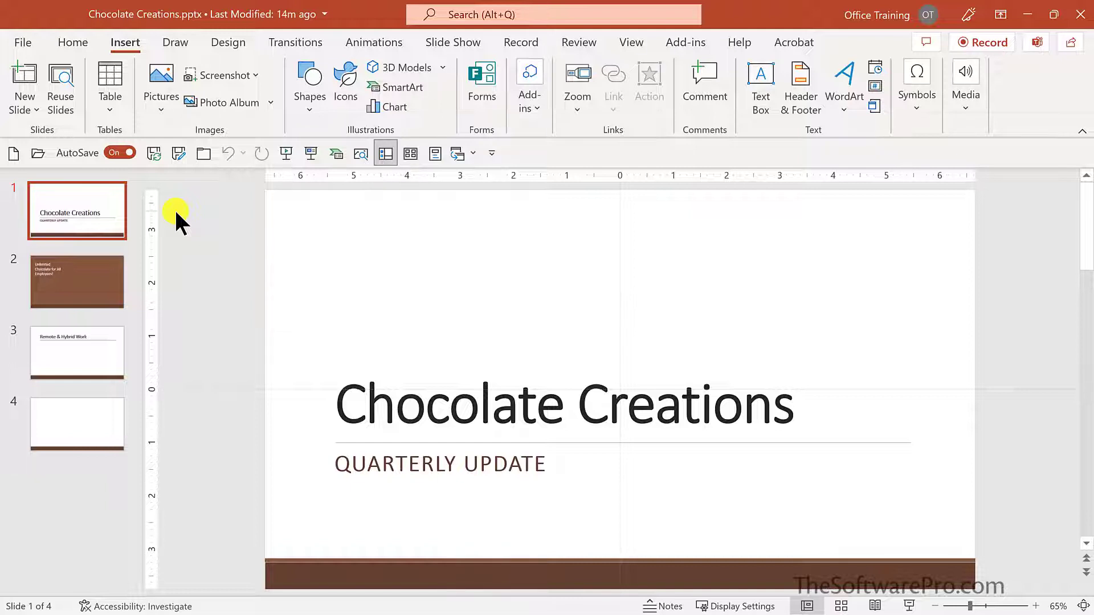
pyautogui.moveTo(164, 28)
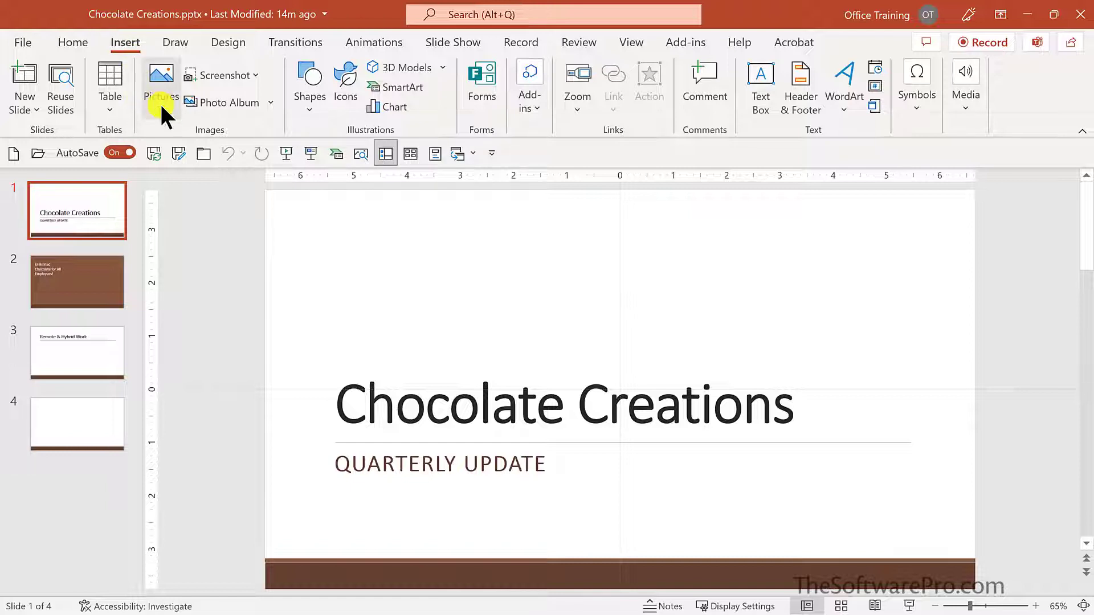
# Open Pictures > Stock Images and scroll through the suggested image categories
pyautogui.click(162, 84)
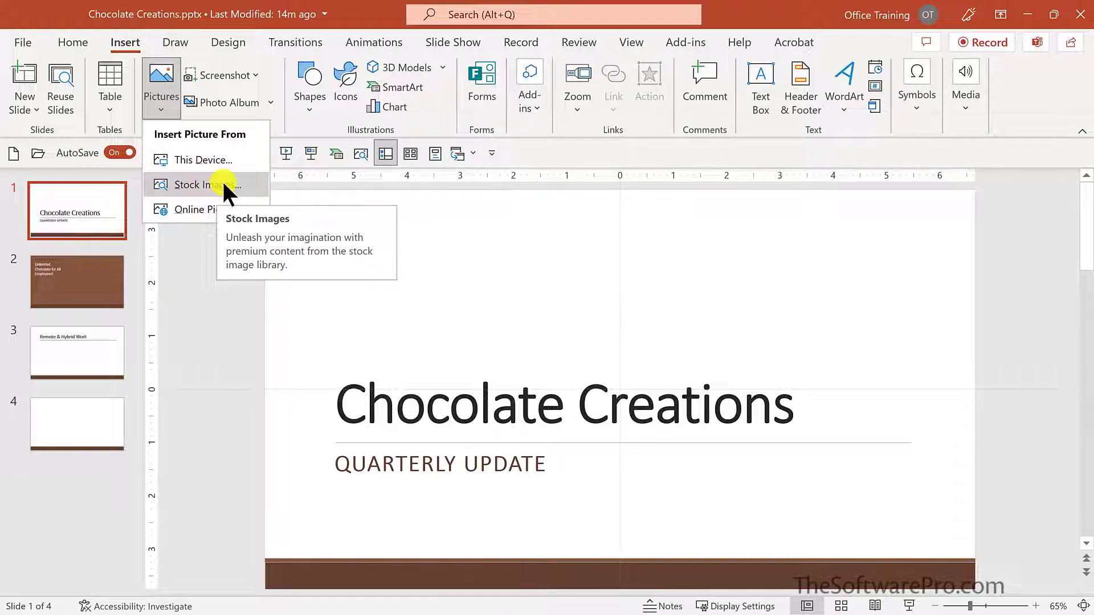
pyautogui.click(202, 184)
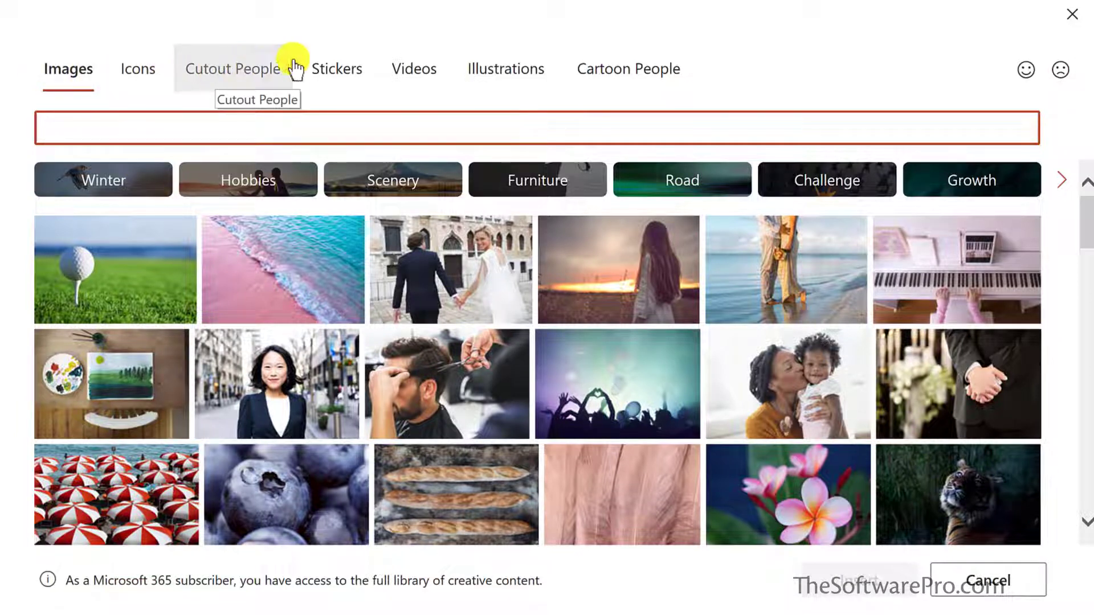
pyautogui.moveTo(414, 68)
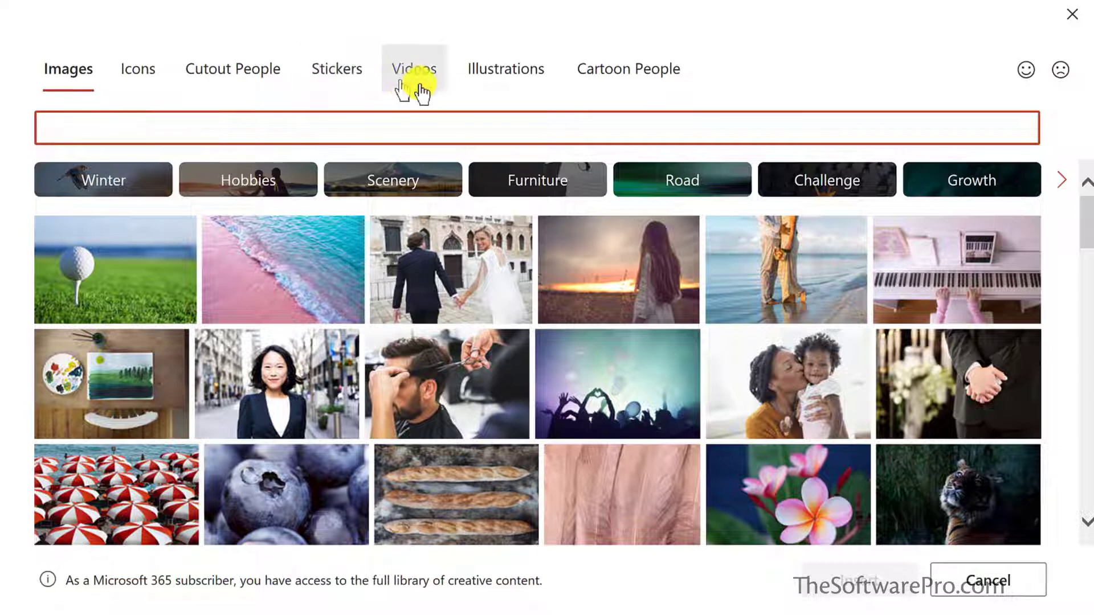
pyautogui.moveTo(599, 75)
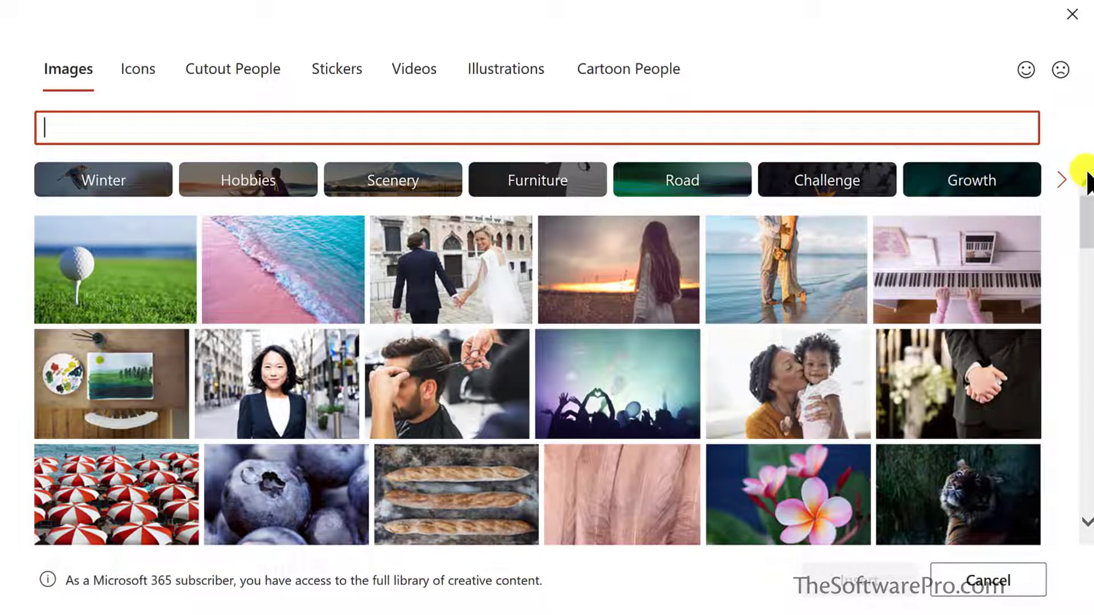
pyautogui.click(1061, 180)
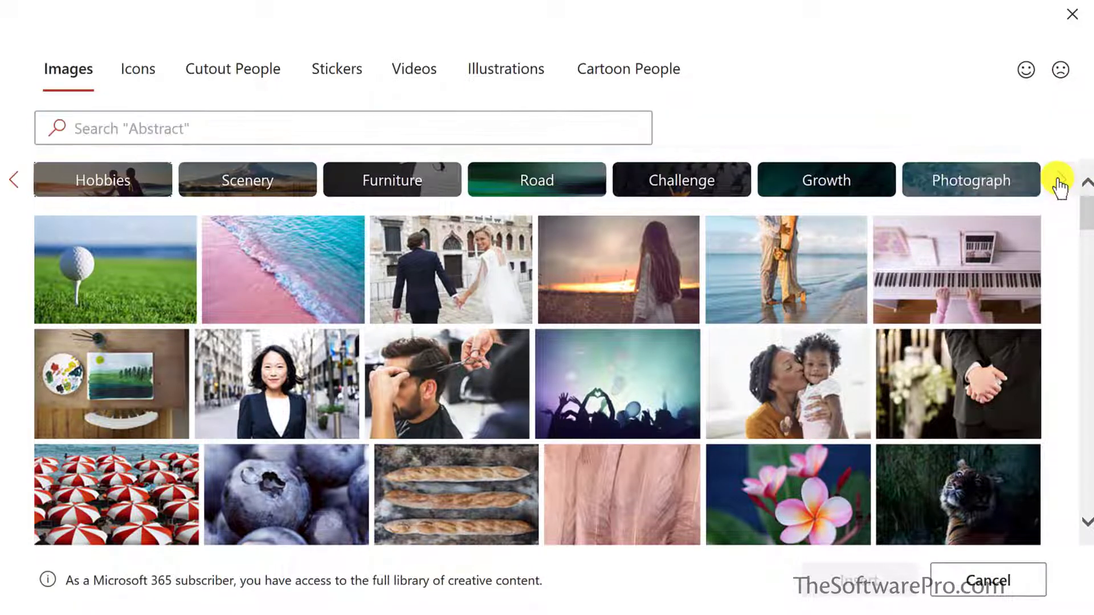
pyautogui.click(1061, 180)
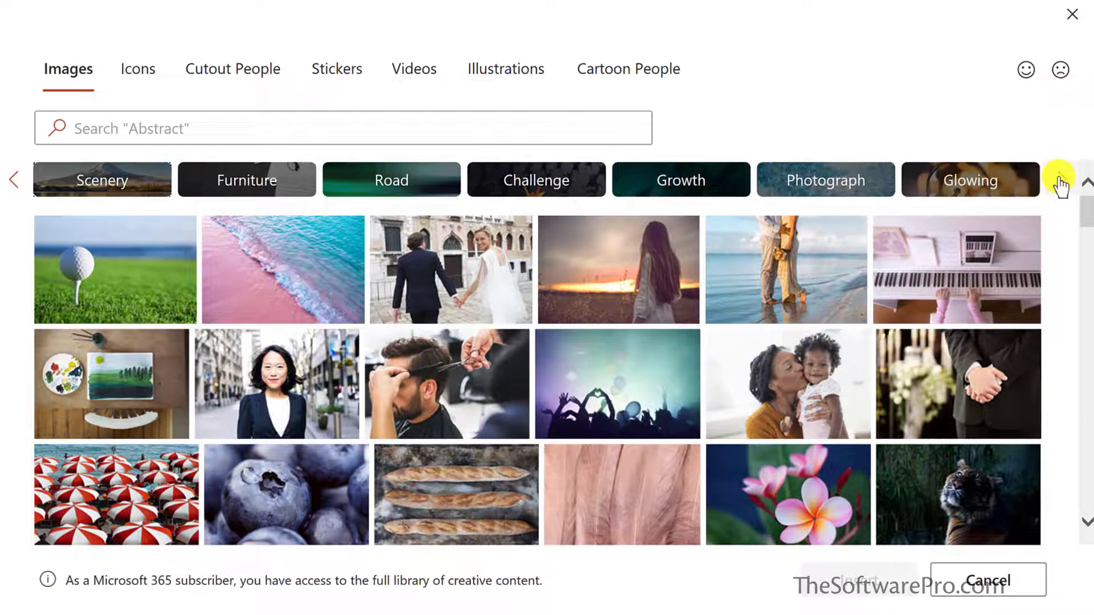
pyautogui.click(1060, 181)
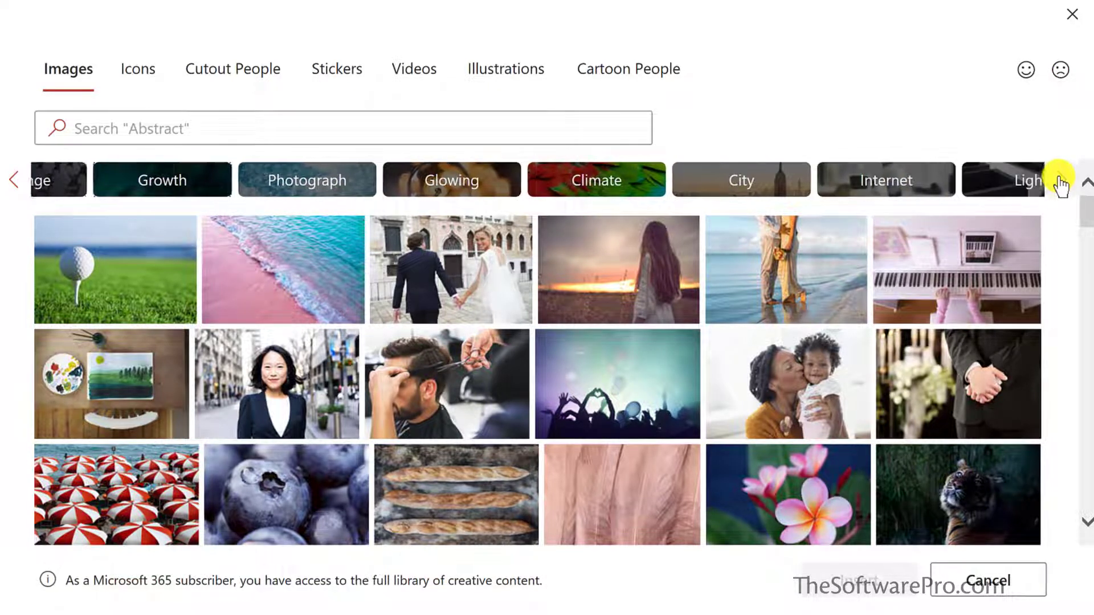
pyautogui.click(342, 129)
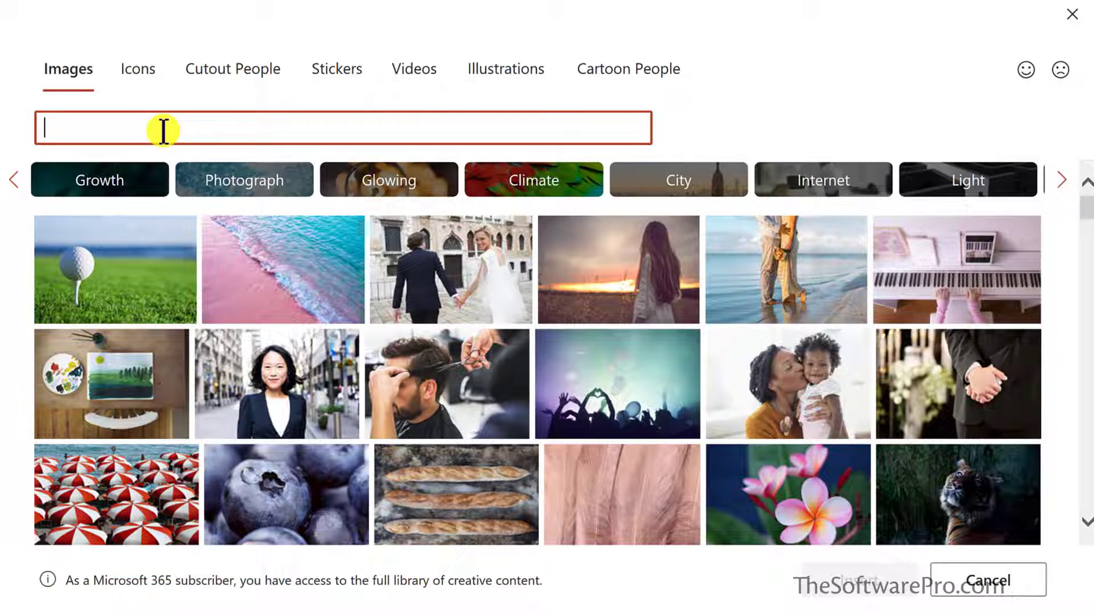
# Search the stock images for 'chocolate' and scroll down the results
pyautogui.write('chocolate')
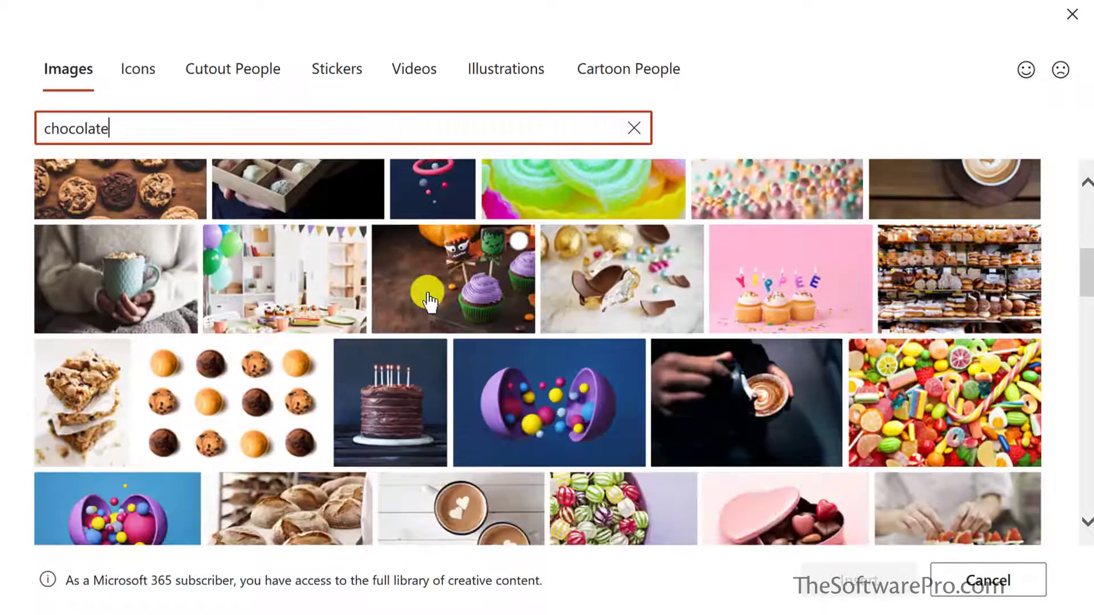
pyautogui.scroll(-3)
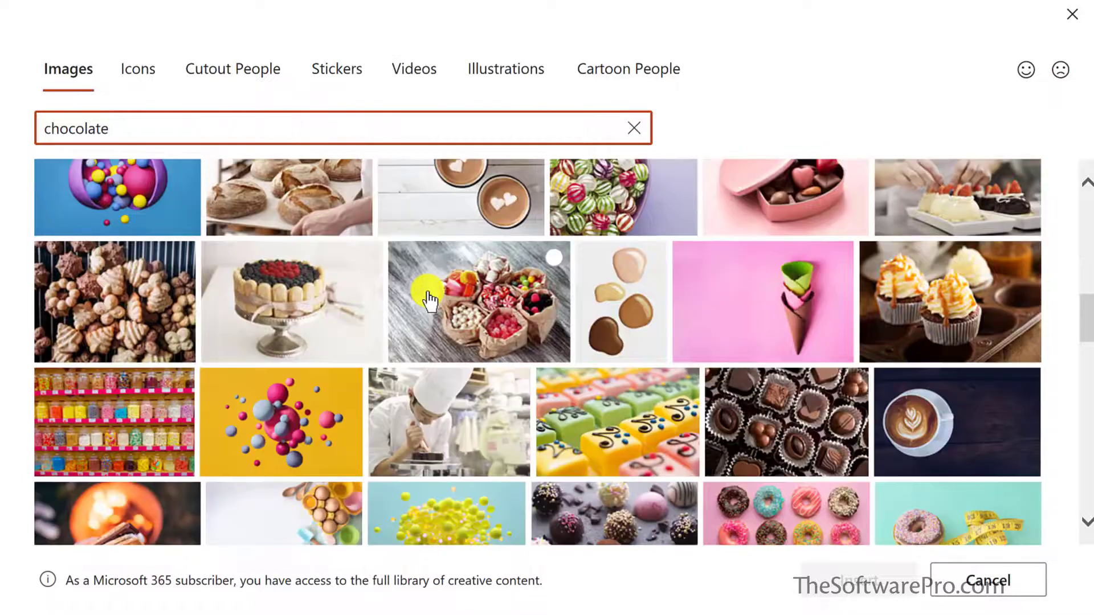
pyautogui.moveTo(803, 443)
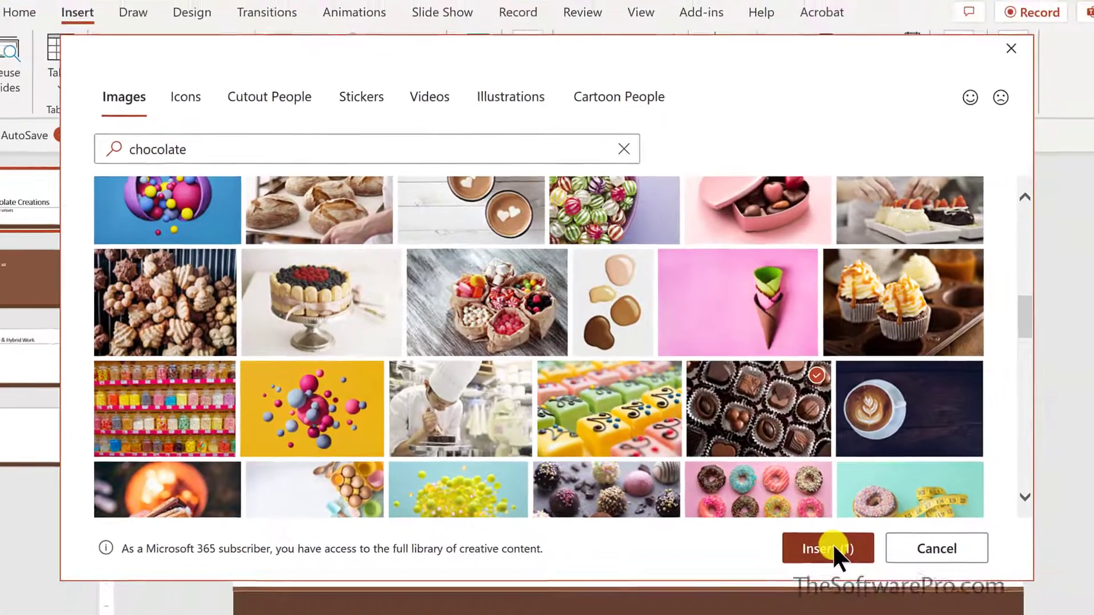
# Insert the assorted-chocolates photo and apply the Design Idea with the brown title panel
pyautogui.click(827, 548)
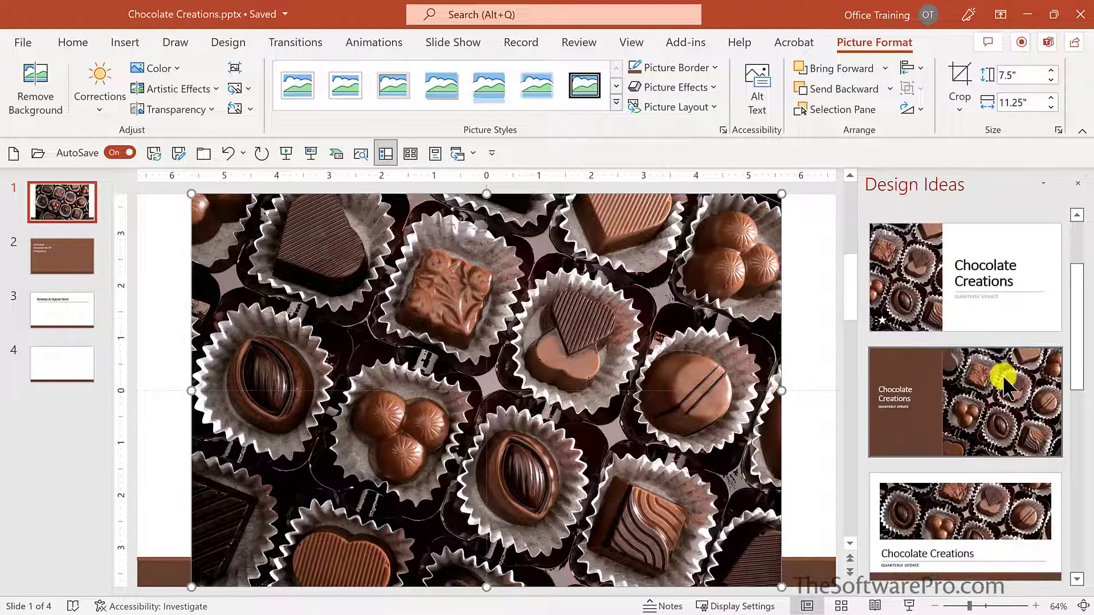
pyautogui.click(964, 402)
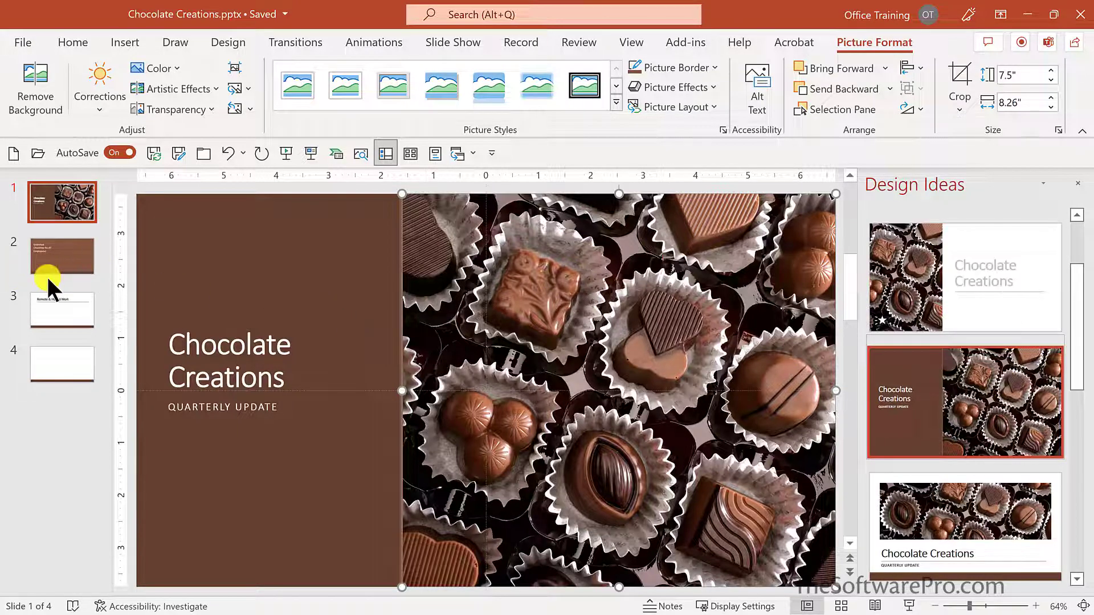
# Go to slide 2, 'Unlimited Chocolate for All Employees!', and show the picture-insert choices
pyautogui.click(62, 256)
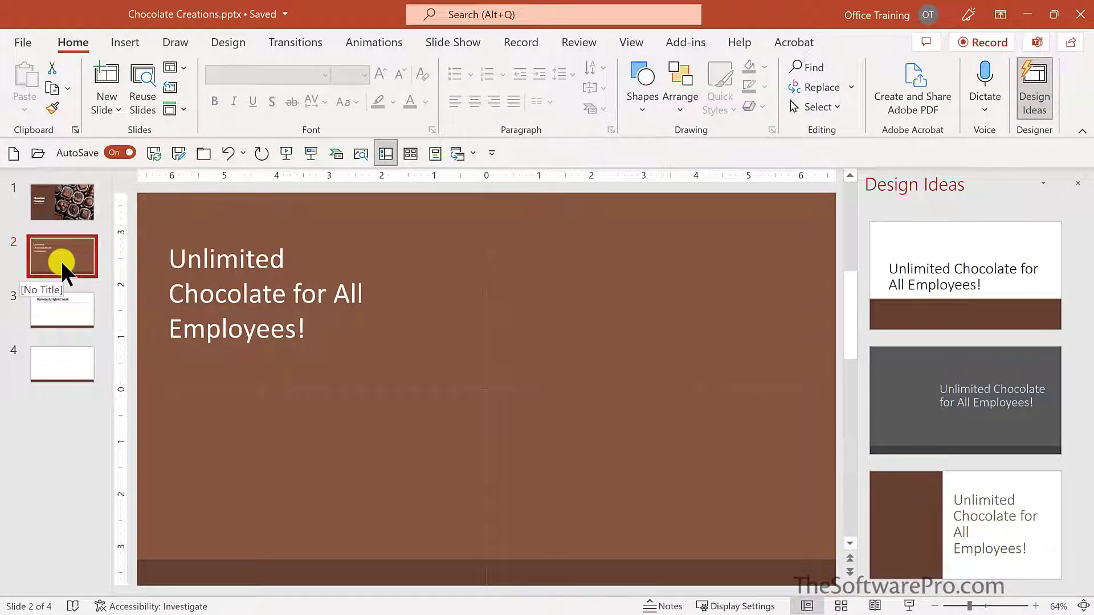
pyautogui.moveTo(507, 292)
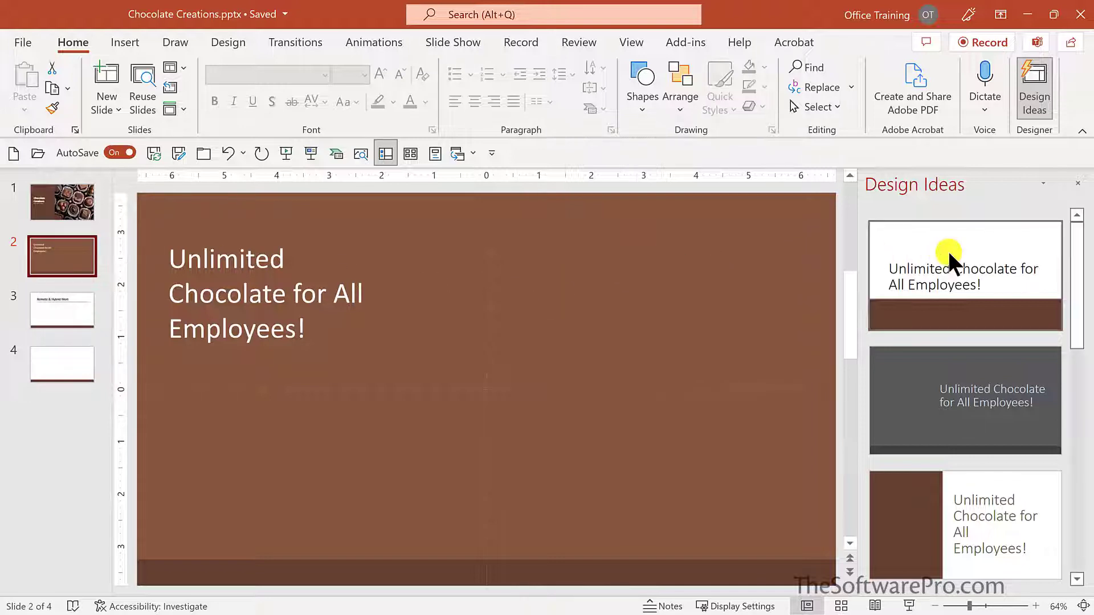
pyautogui.scroll(-3)
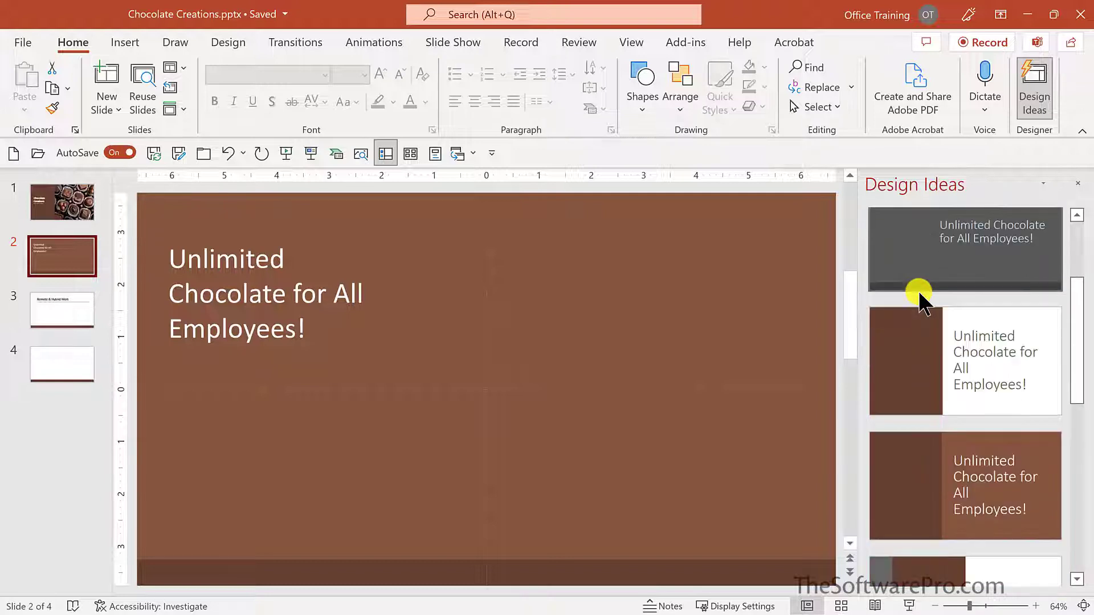
pyautogui.moveTo(421, 324)
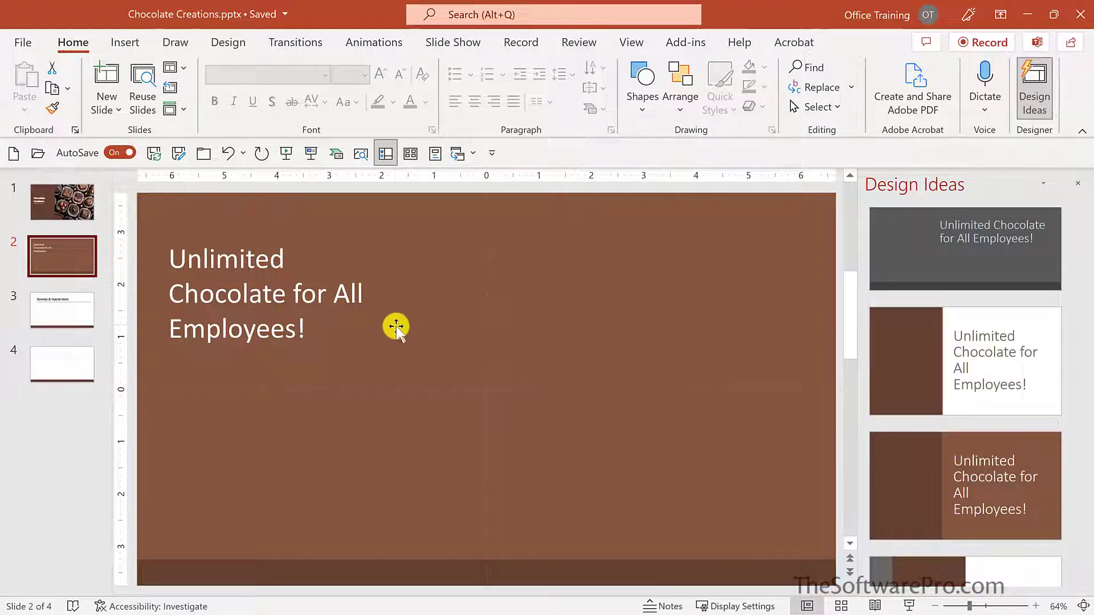
pyautogui.click(125, 43)
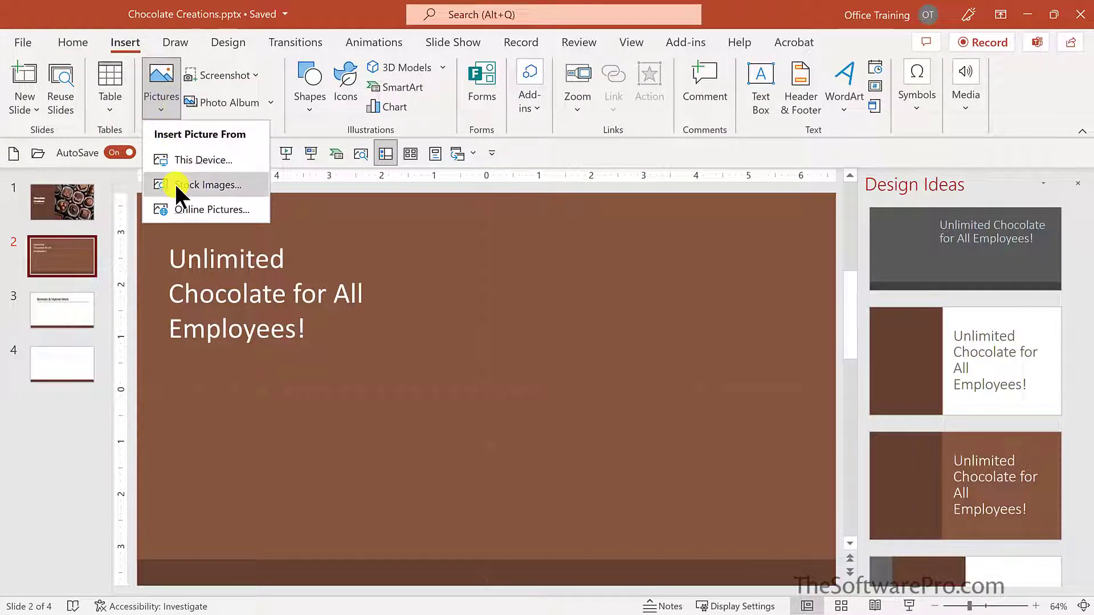
# Browse the stock Icons, Cutout People, Illustrations and Cartoon People collections, ending on Stickers
pyautogui.click(208, 185)
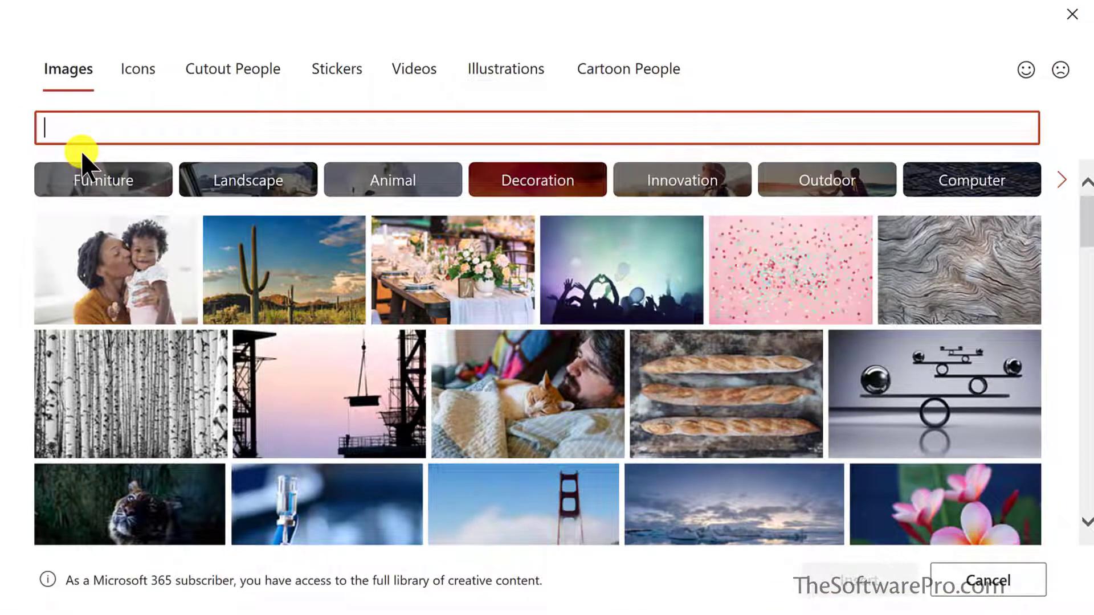
pyautogui.click(137, 68)
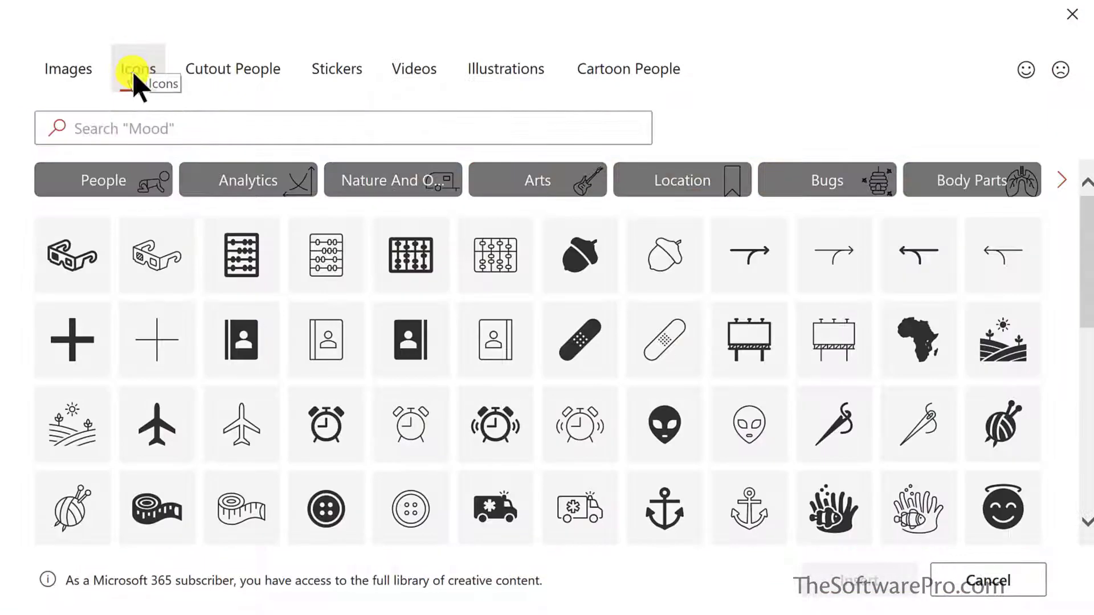
pyautogui.click(234, 68)
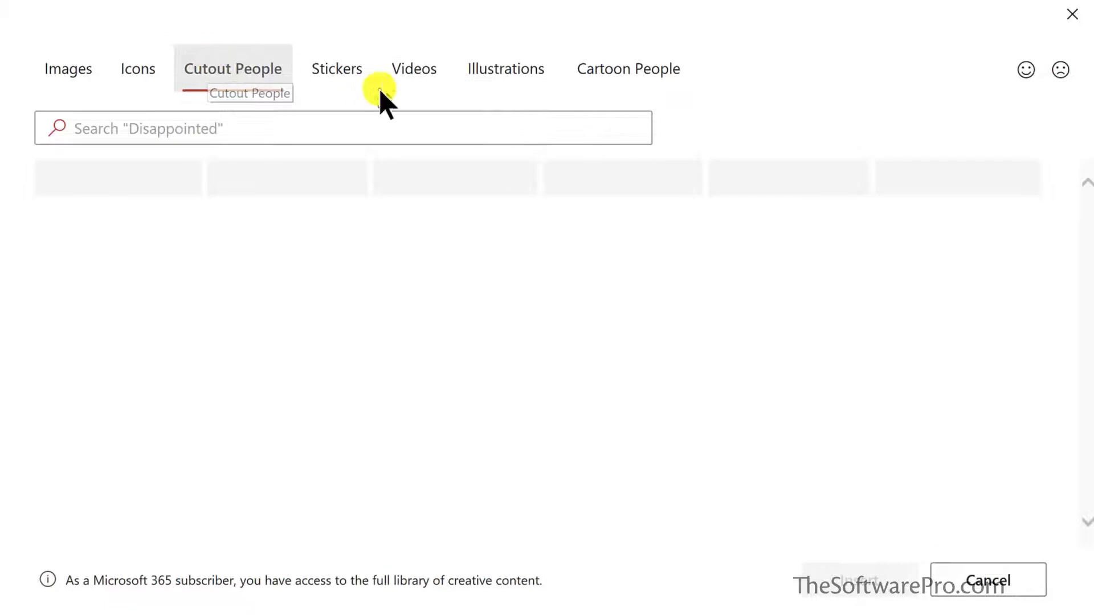
pyautogui.click(337, 68)
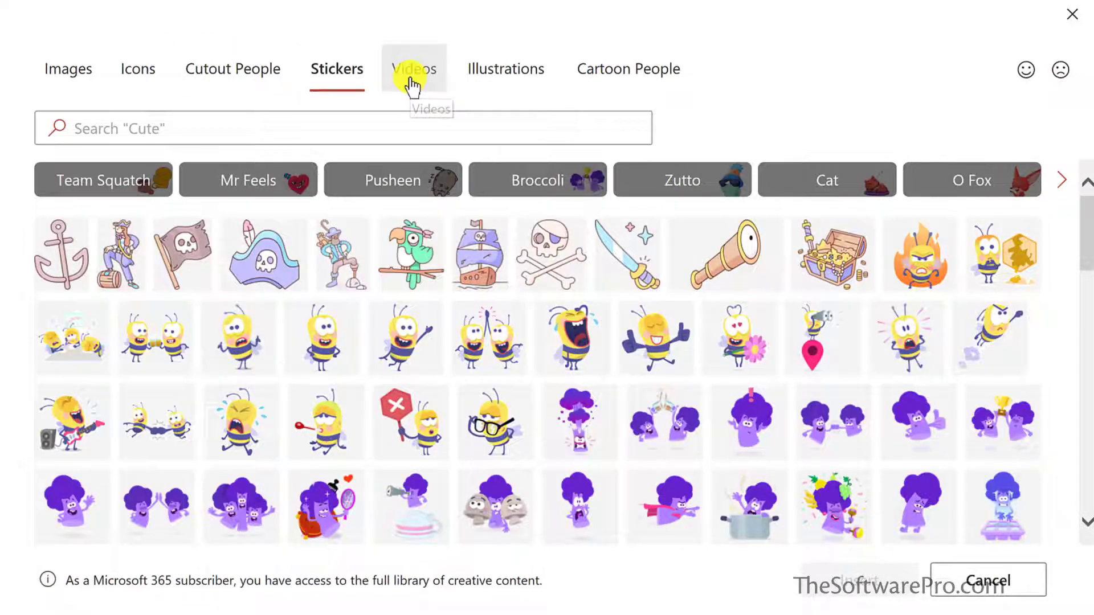
pyautogui.click(506, 68)
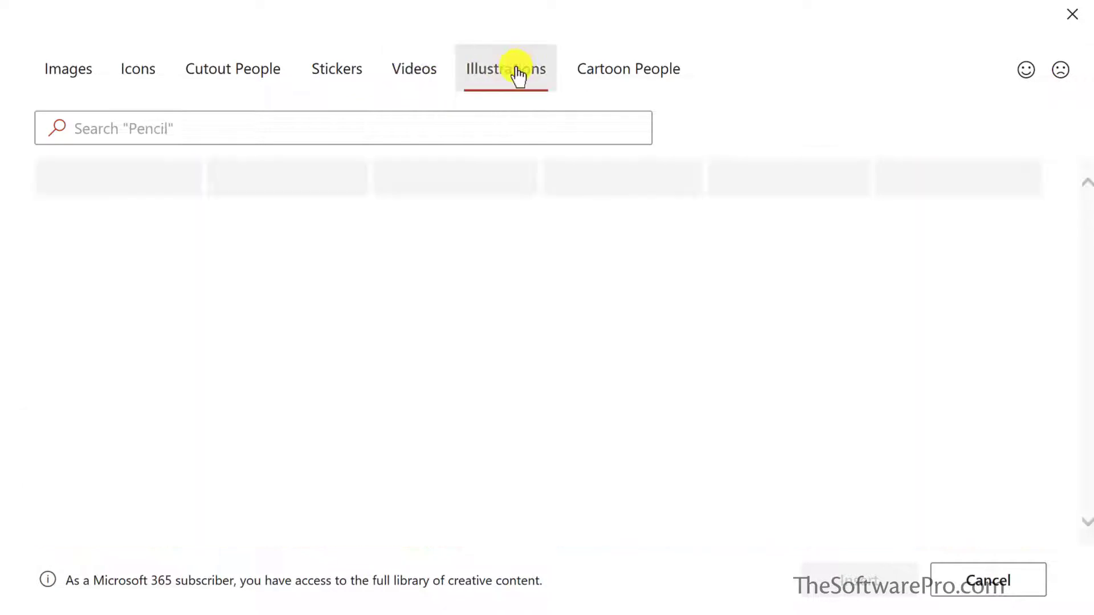
pyautogui.click(505, 68)
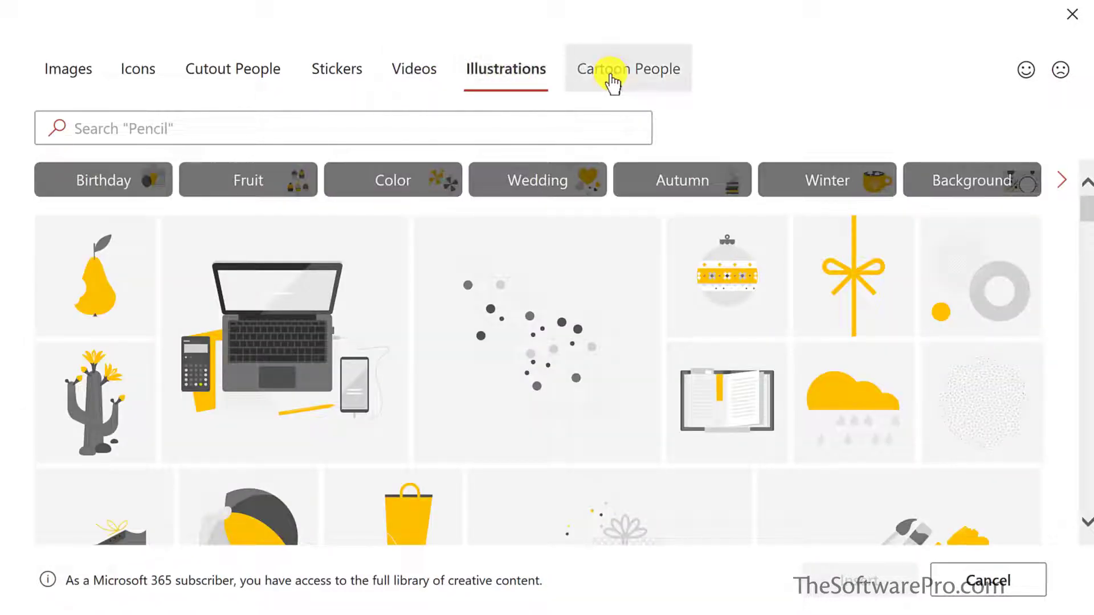
pyautogui.click(628, 68)
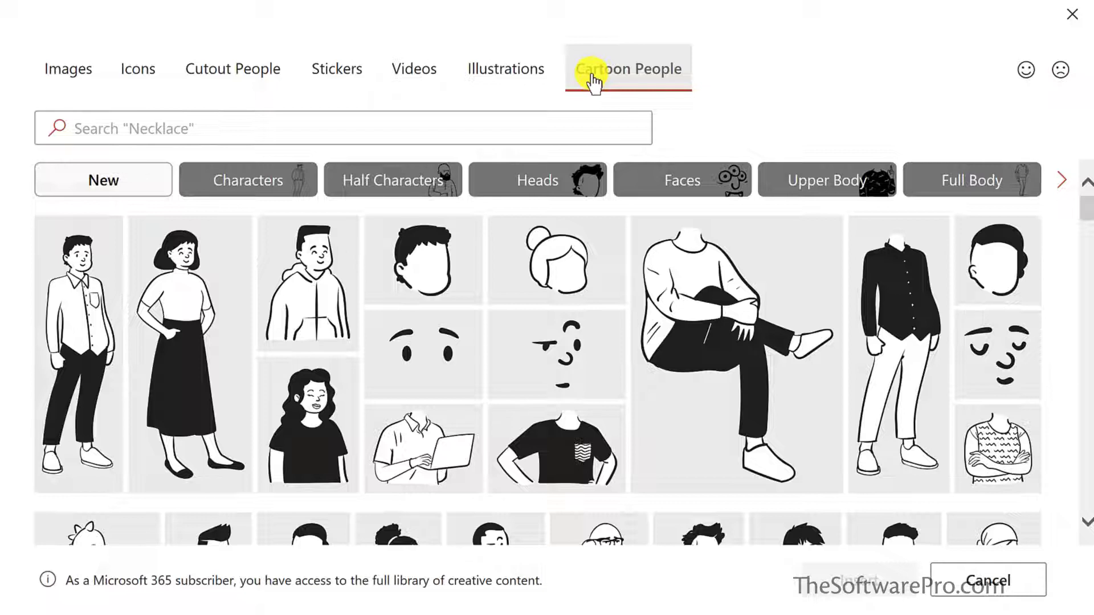
pyautogui.moveTo(380, 75)
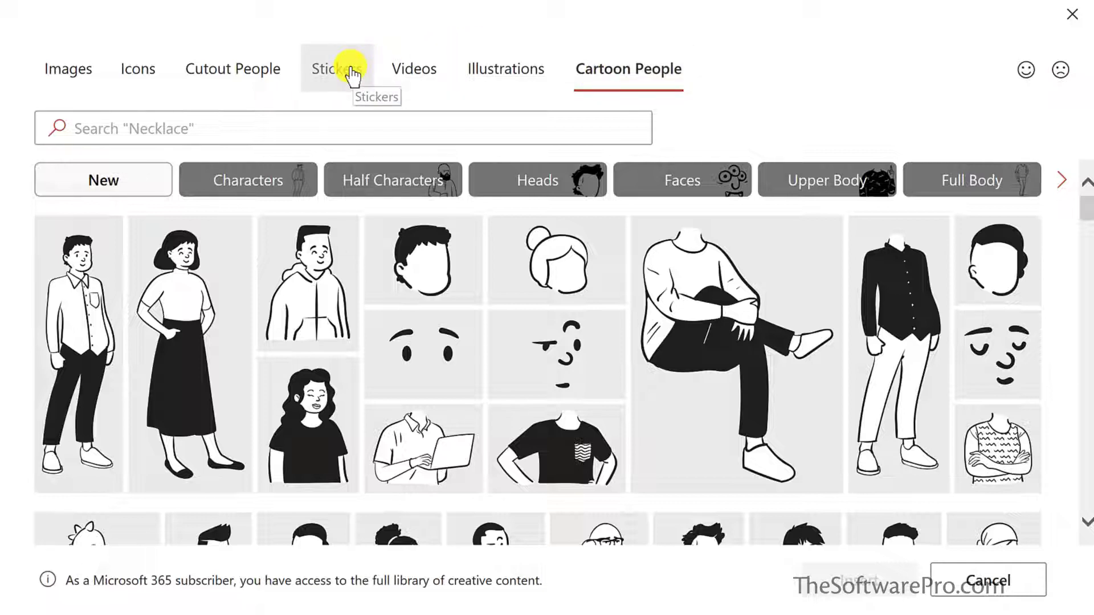
pyautogui.click(336, 69)
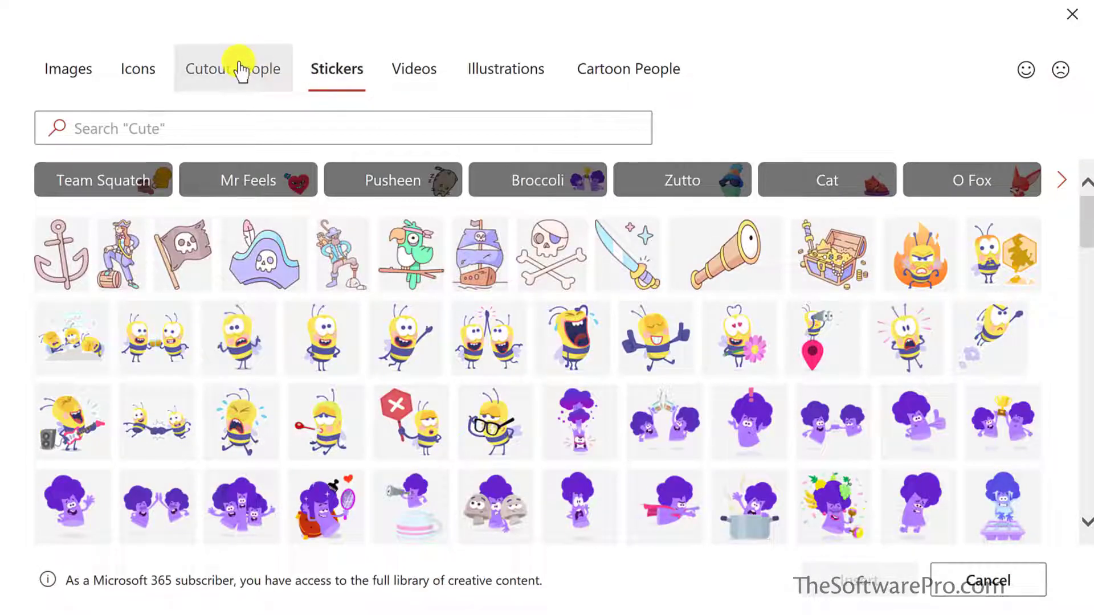
# Show Cutout People filtered to the model Anthony in a business suit
pyautogui.click(233, 68)
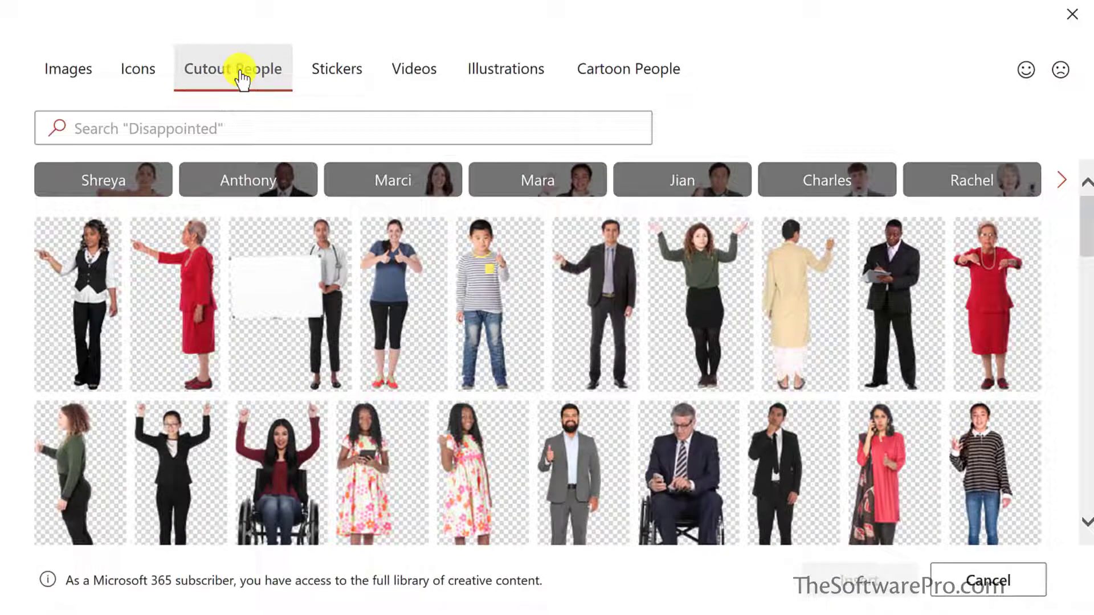
pyautogui.moveTo(226, 81)
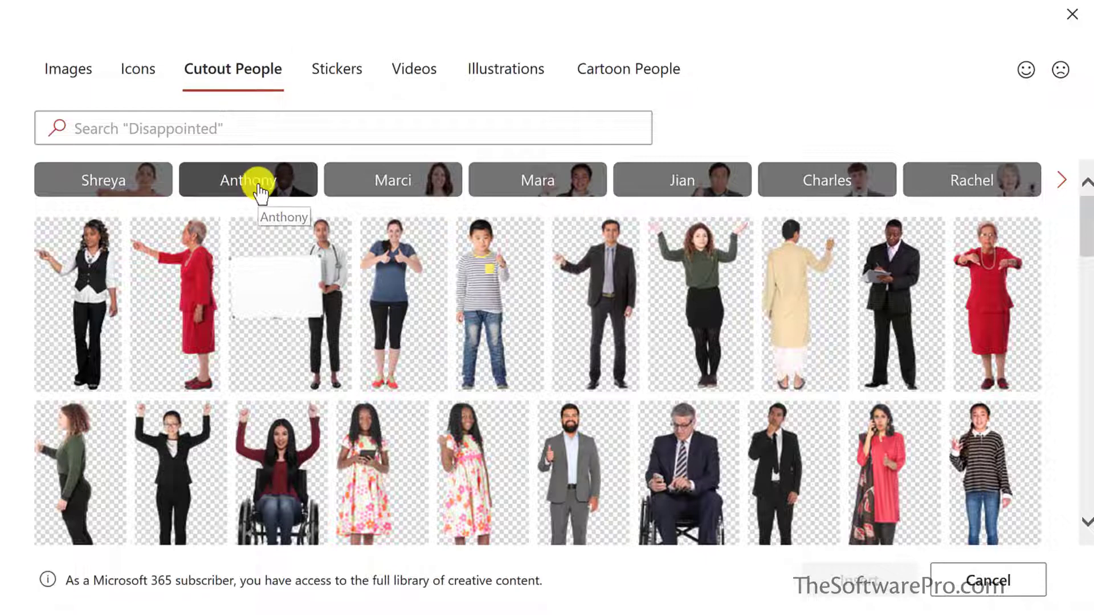
pyautogui.click(248, 180)
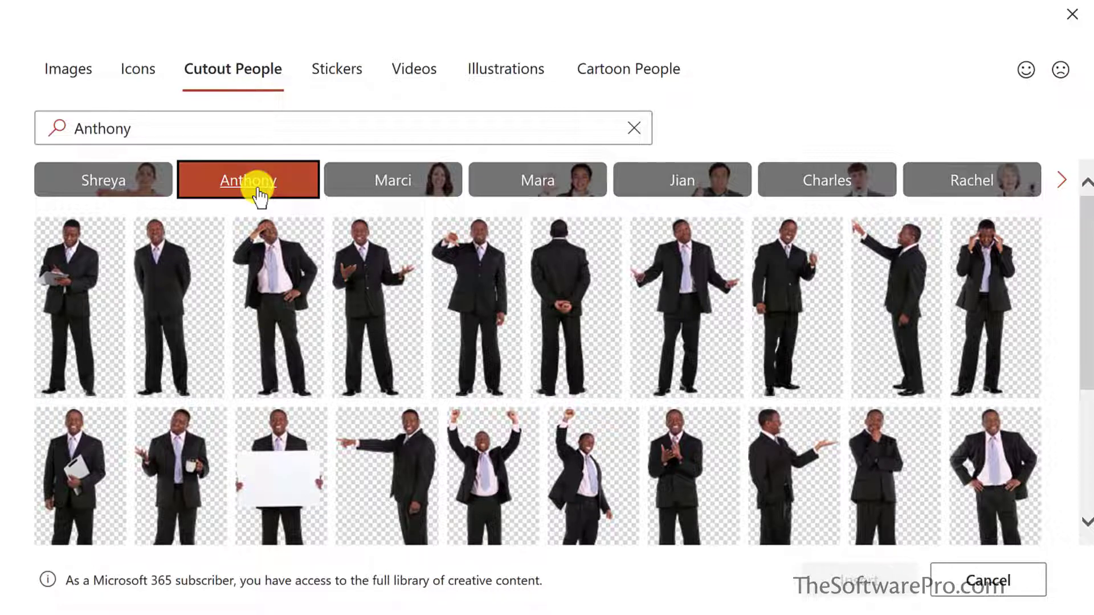
pyautogui.moveTo(209, 194)
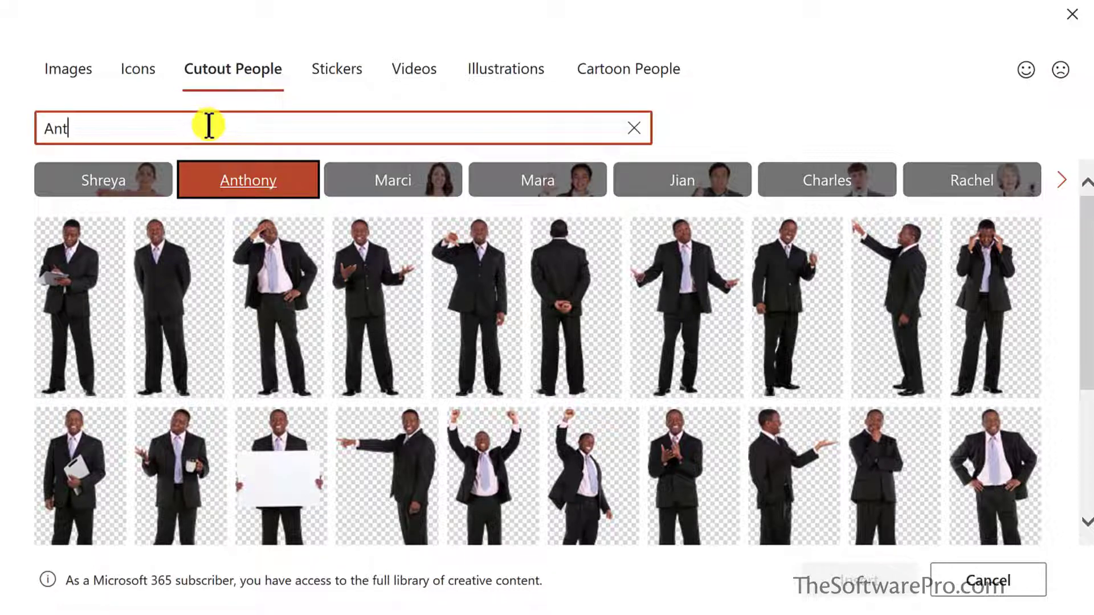
# Search 'excited' cutouts and insert the cheering woman in red and bearded man in grey
pyautogui.write('excited')
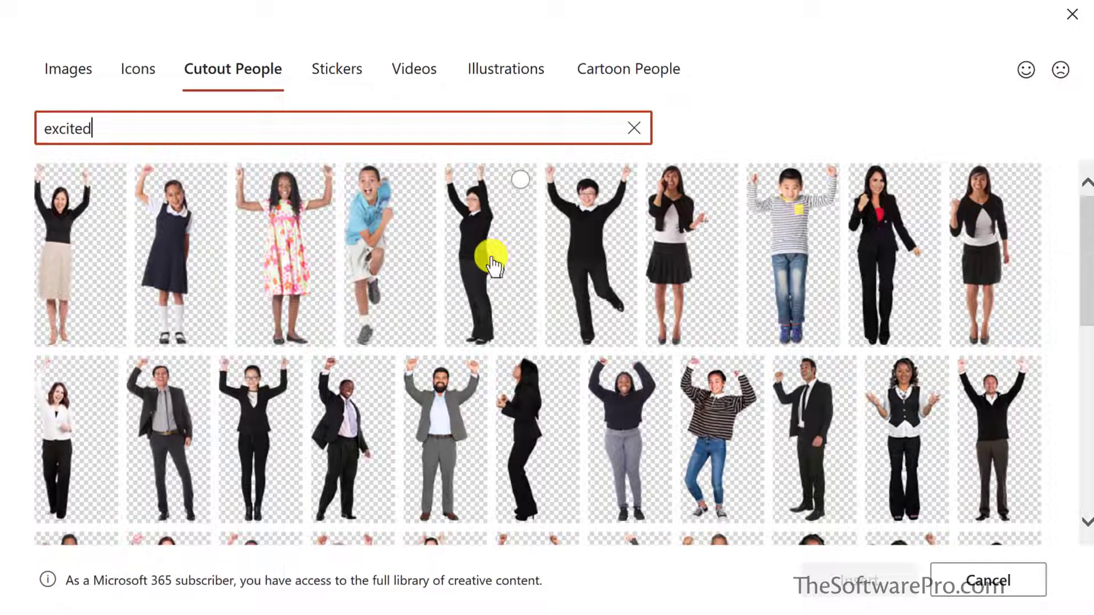
pyautogui.scroll(-3)
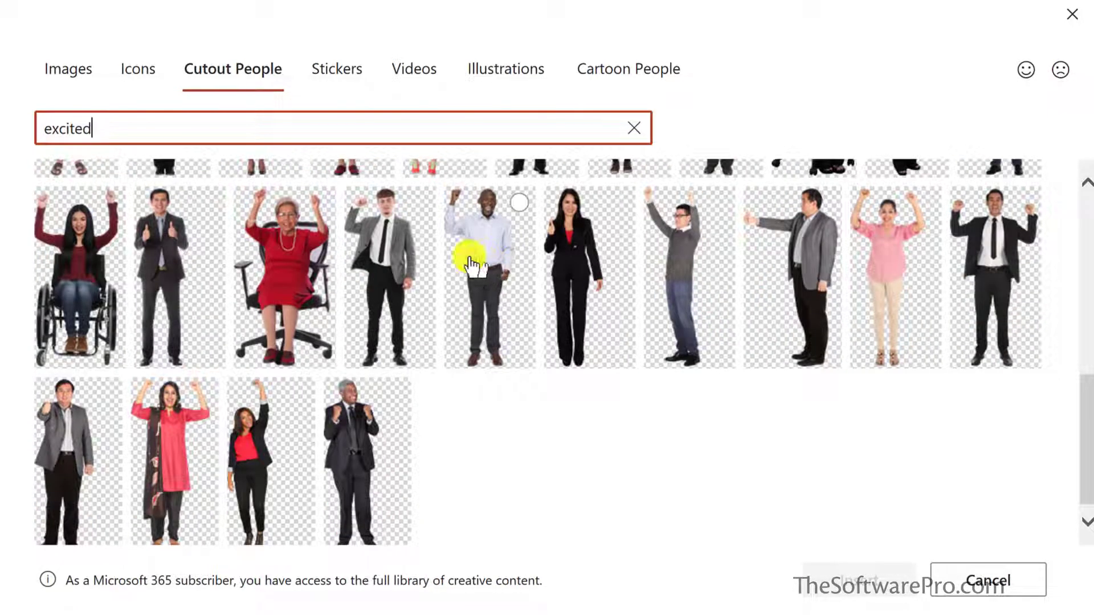
pyautogui.moveTo(292, 396)
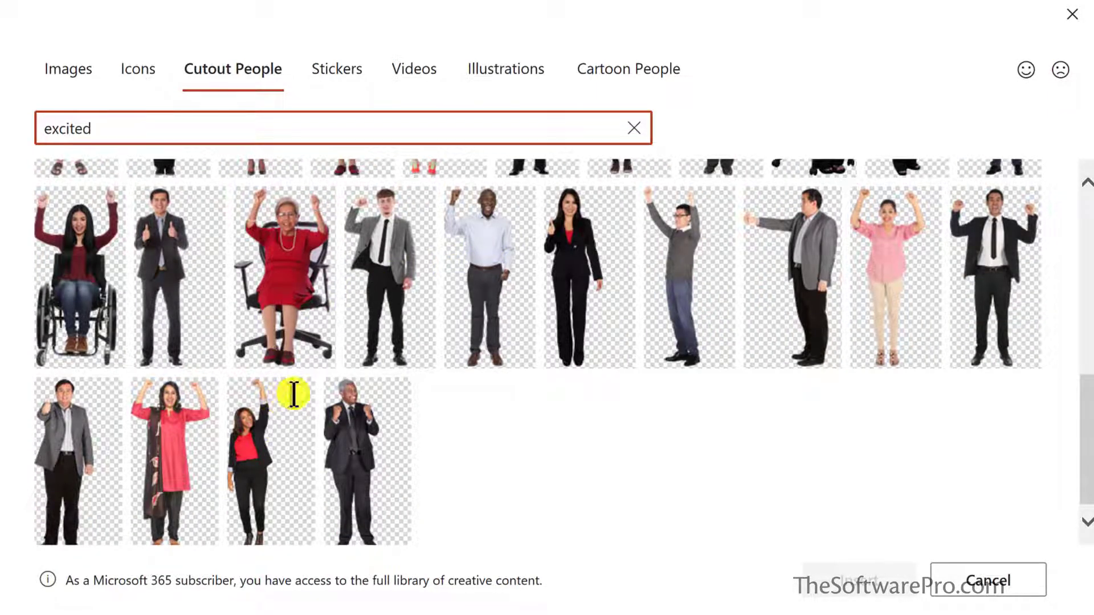
pyautogui.click(271, 459)
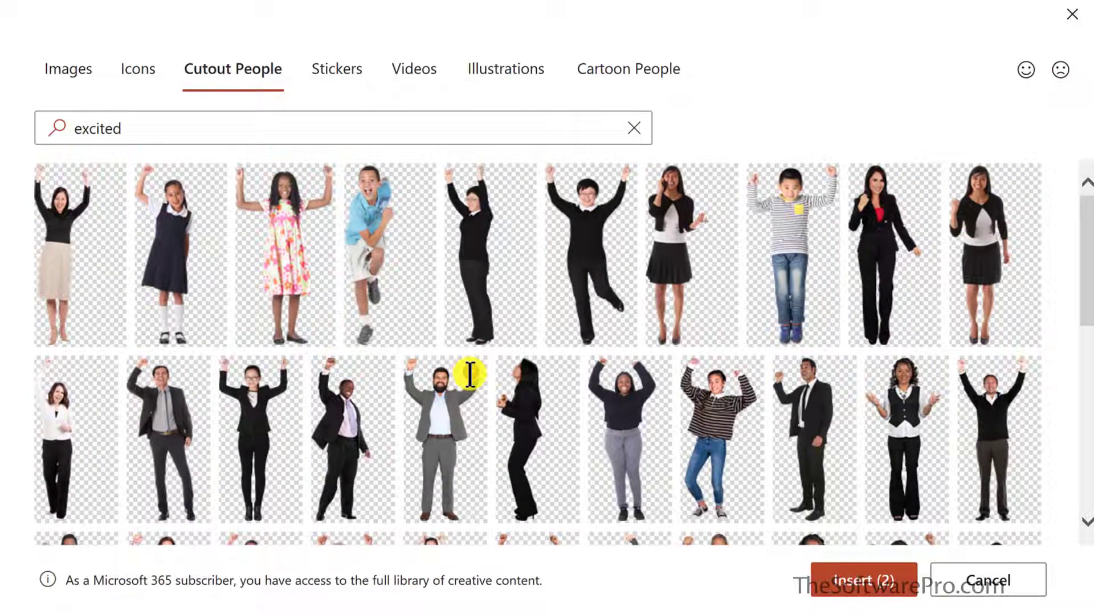
pyautogui.click(445, 437)
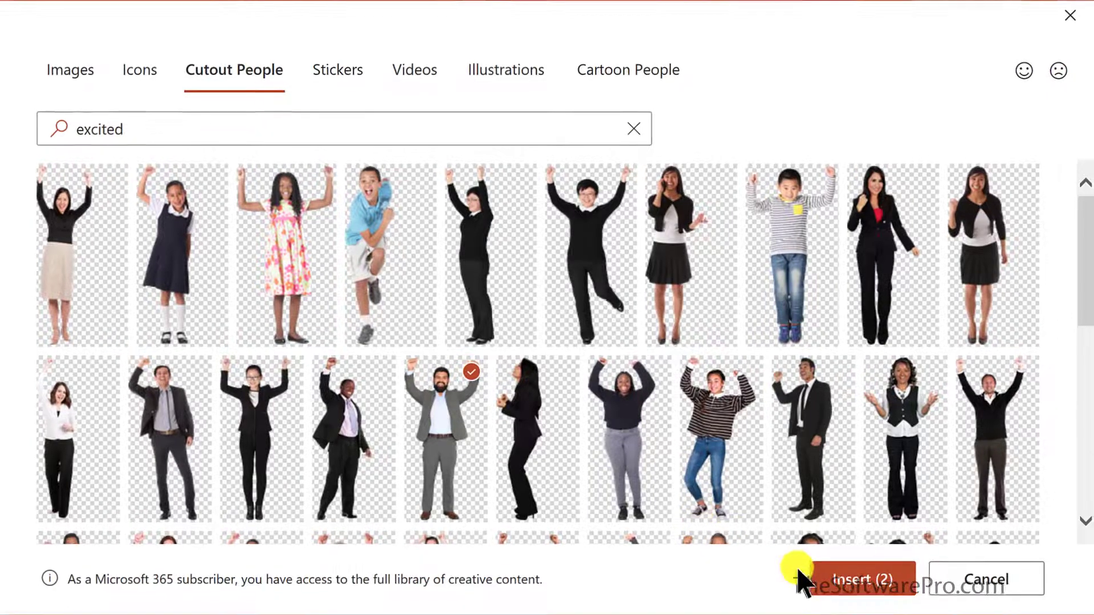
pyautogui.click(863, 578)
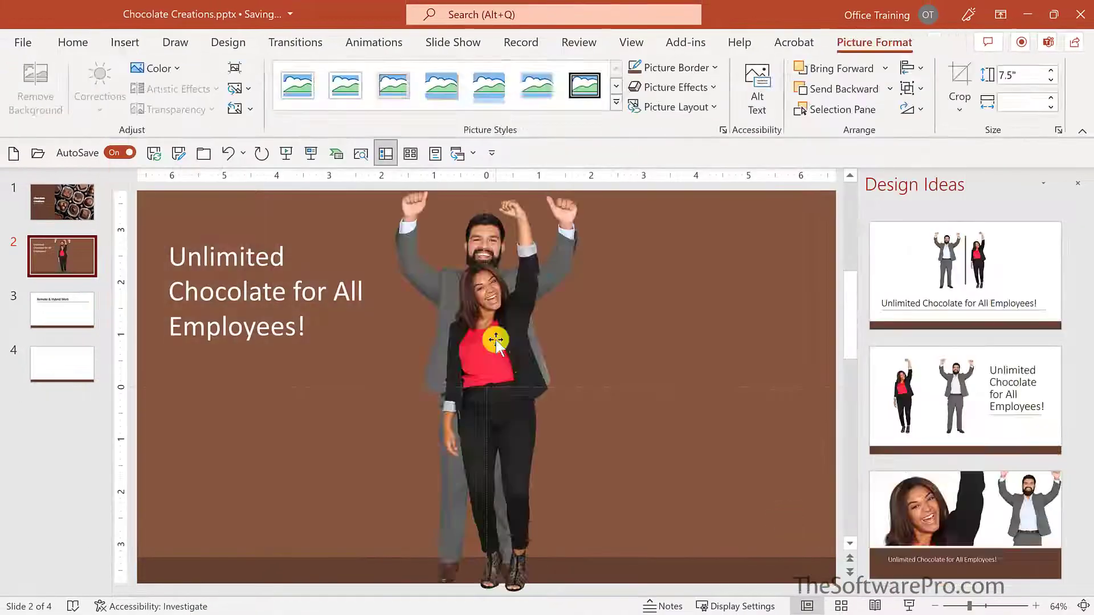
# Select the woman's cutout and resize it with its corner handle beside the man
pyautogui.click(495, 342)
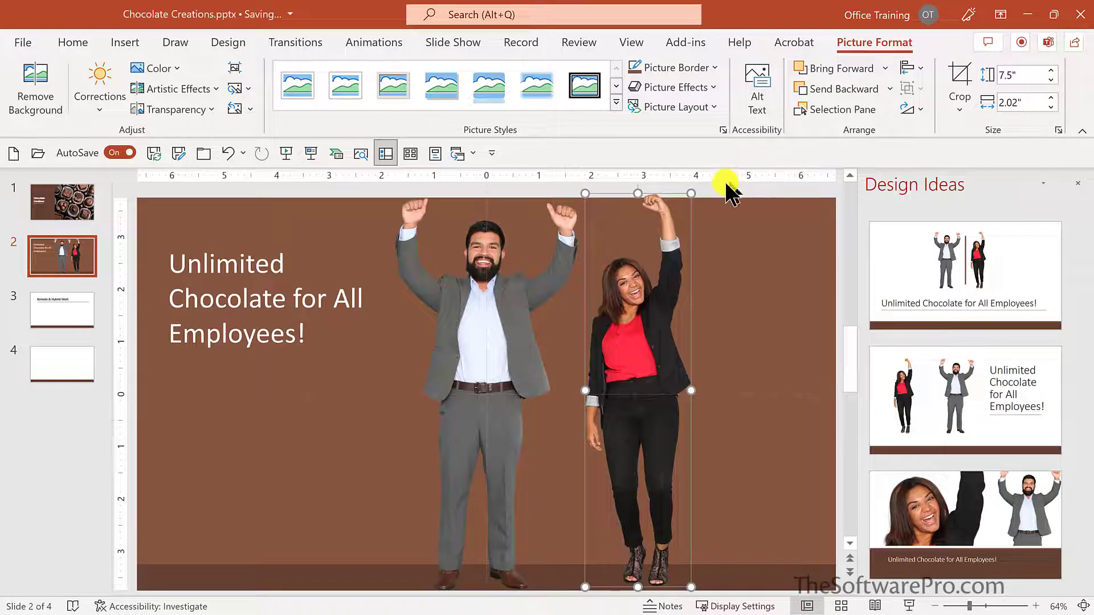
pyautogui.moveTo(691, 203)
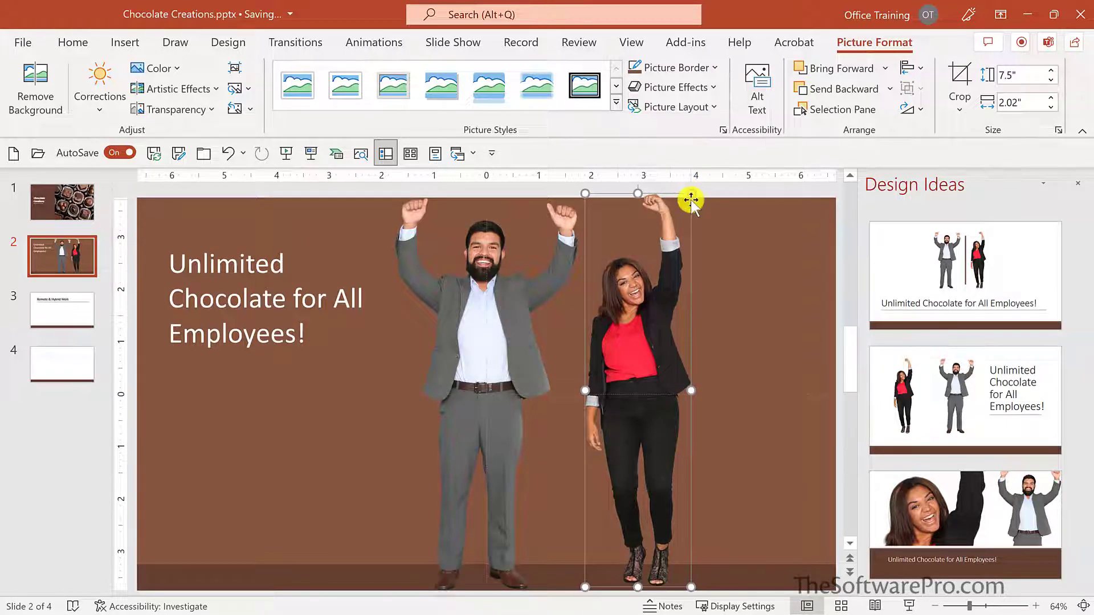
pyautogui.moveTo(691, 200); pyautogui.dragTo(687, 203)
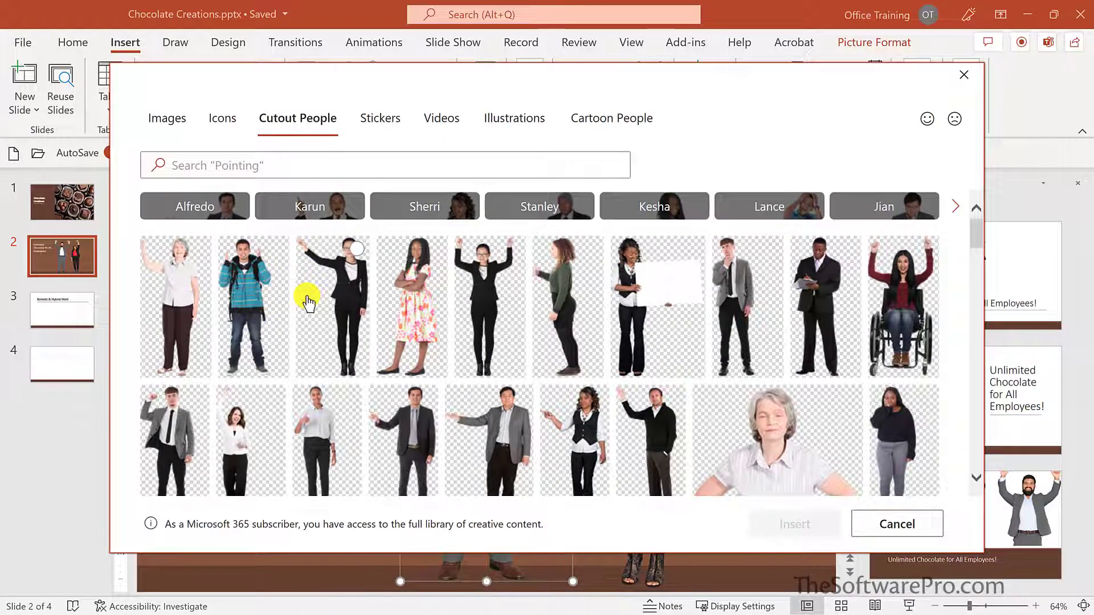
pyautogui.moveTo(298, 298)
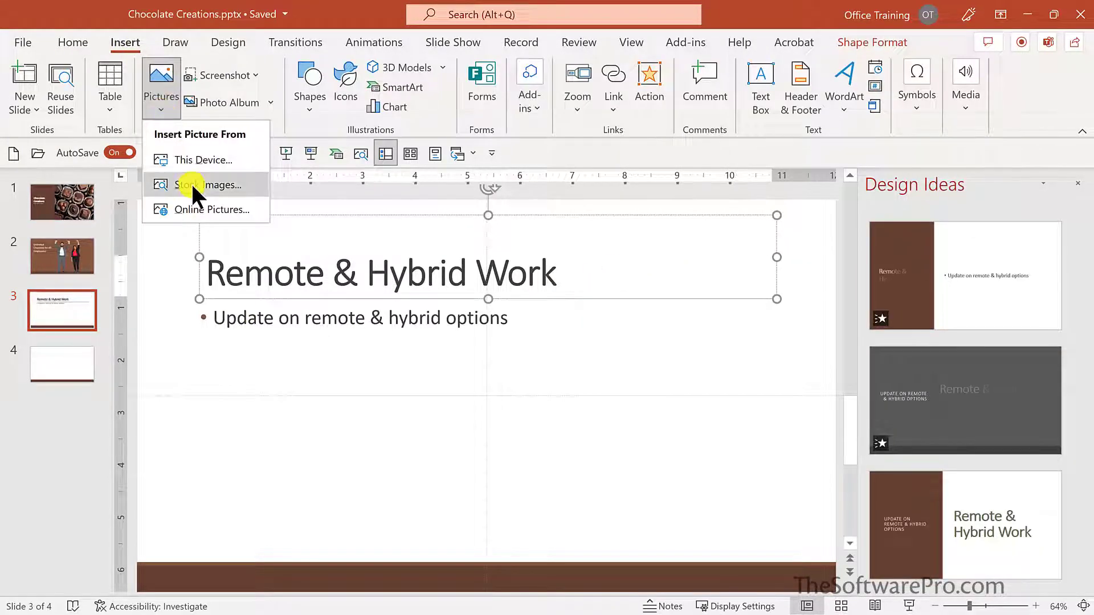
# Open the stock Illustrations and search them for 'technology'
pyautogui.click(205, 185)
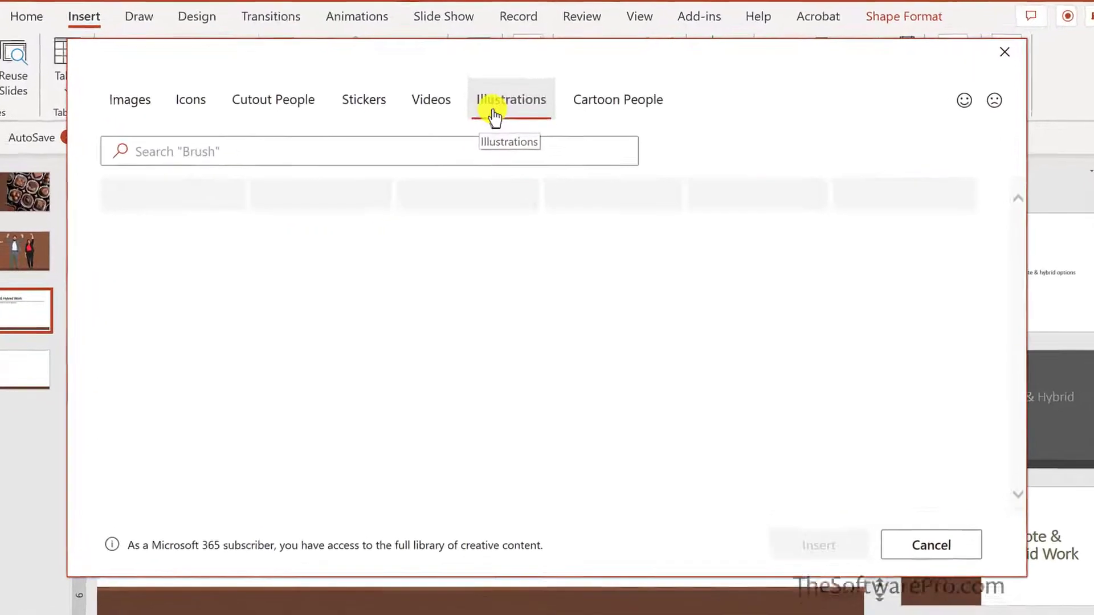
pyautogui.click(510, 99)
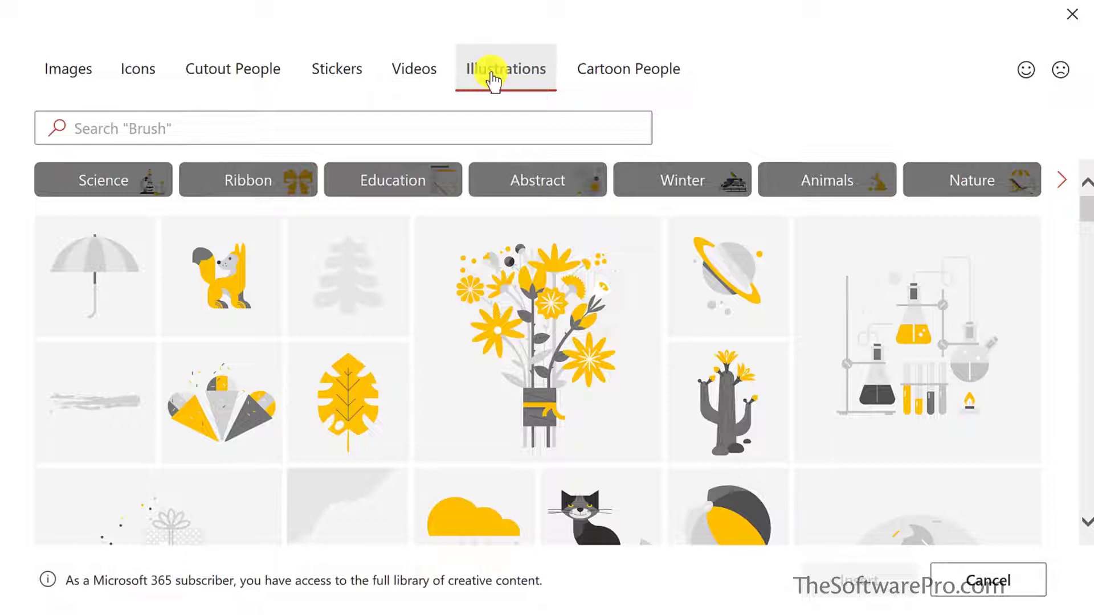
pyautogui.click(342, 127)
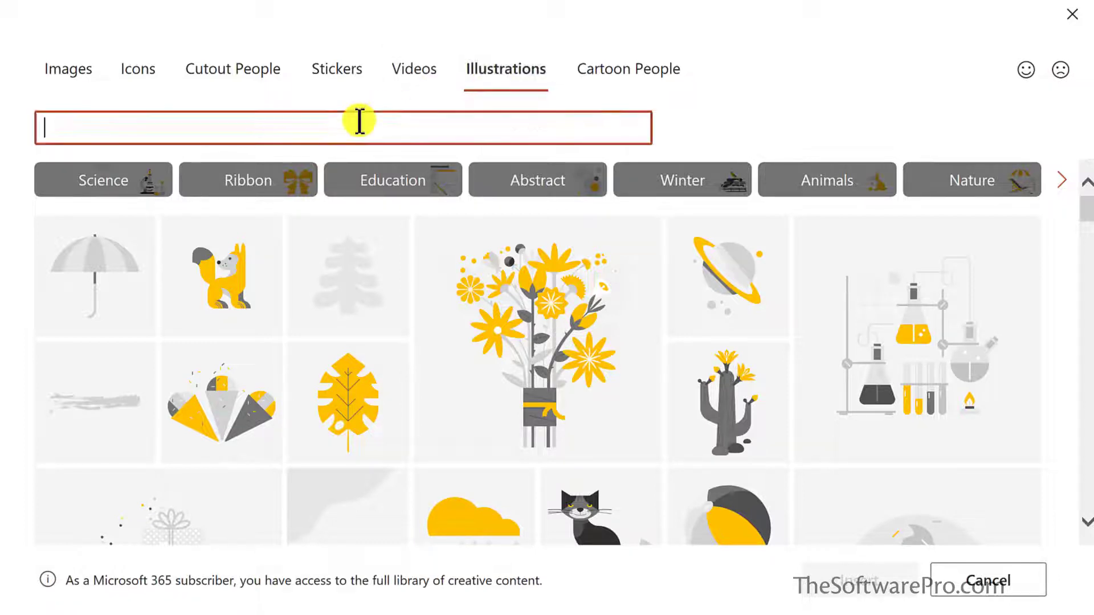
pyautogui.write('technology')
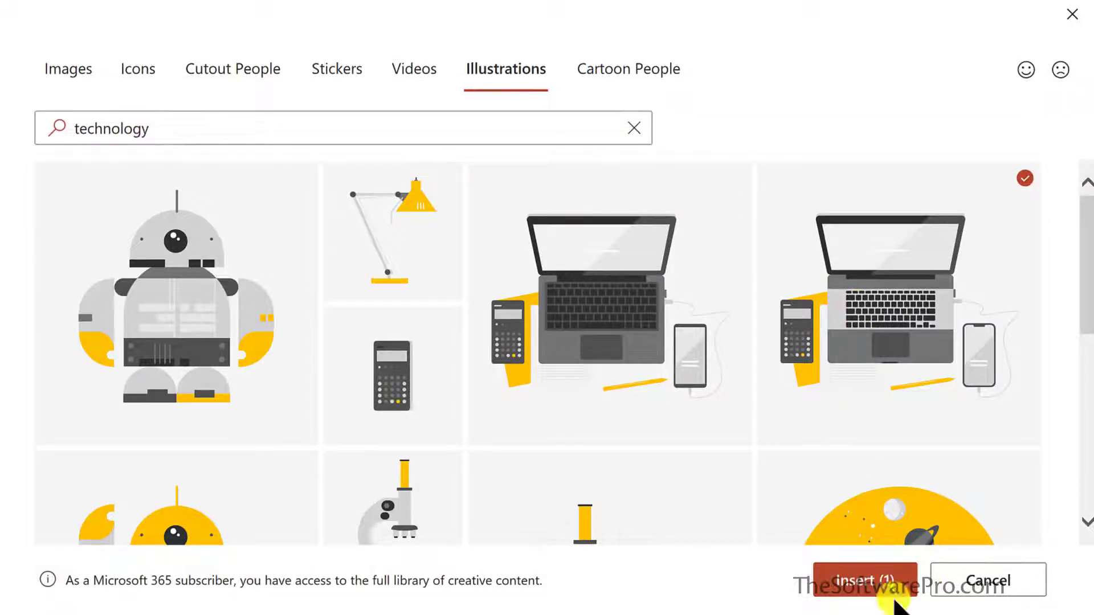
# Insert the laptop, calculator and phone illustration onto the Remote & Hybrid Work slide
pyautogui.click(863, 580)
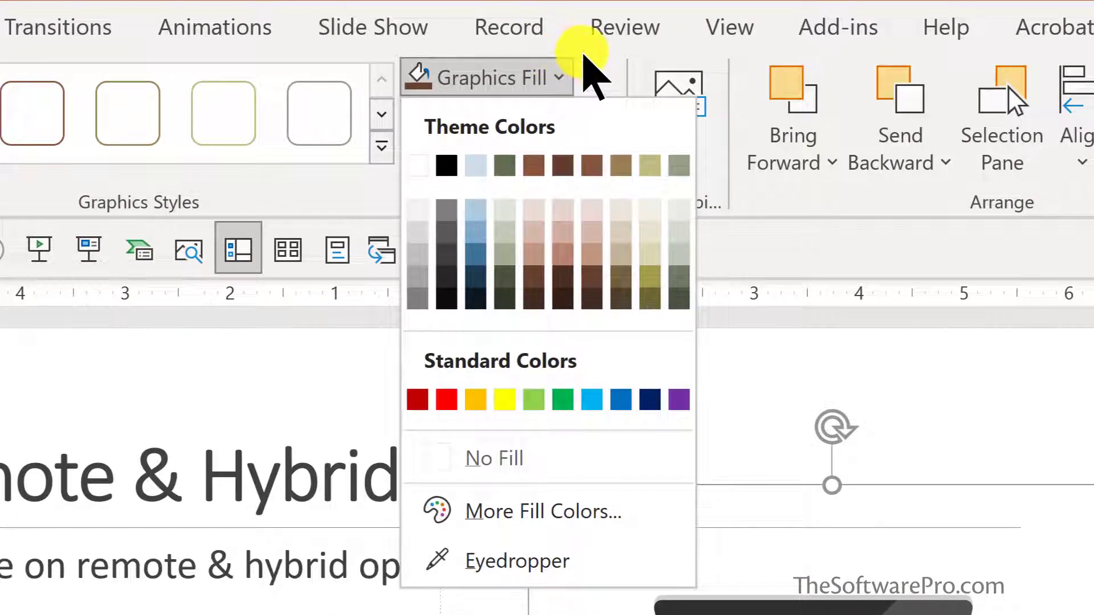
pyautogui.moveTo(673, 165)
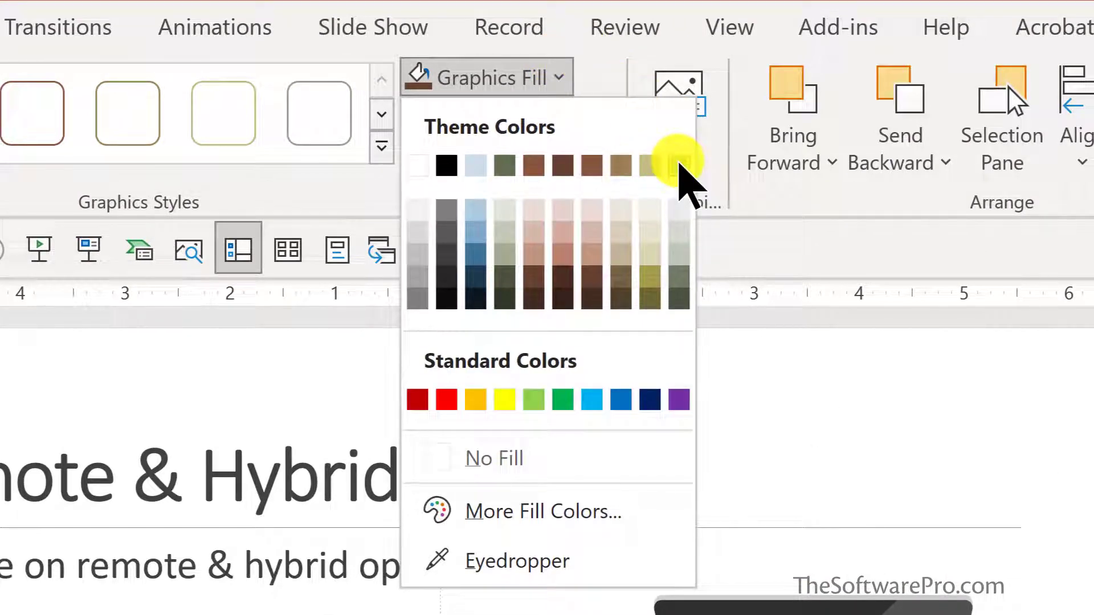
pyautogui.moveTo(672, 165)
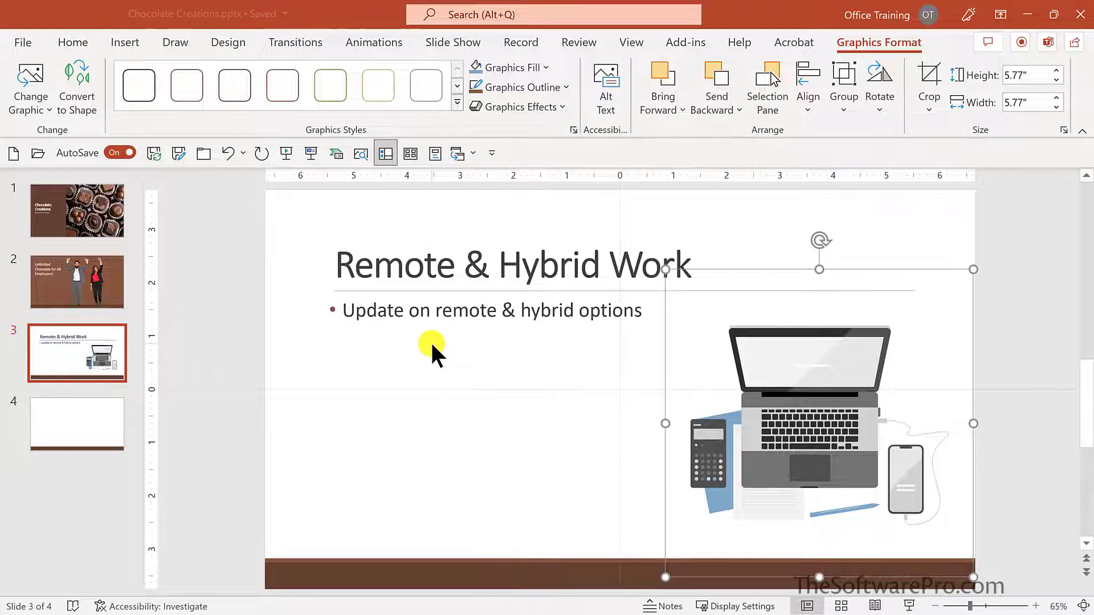
# Search Stock Images icons for 'chocolate' and insert the filled chocolate-bar icon
pyautogui.click(72, 43)
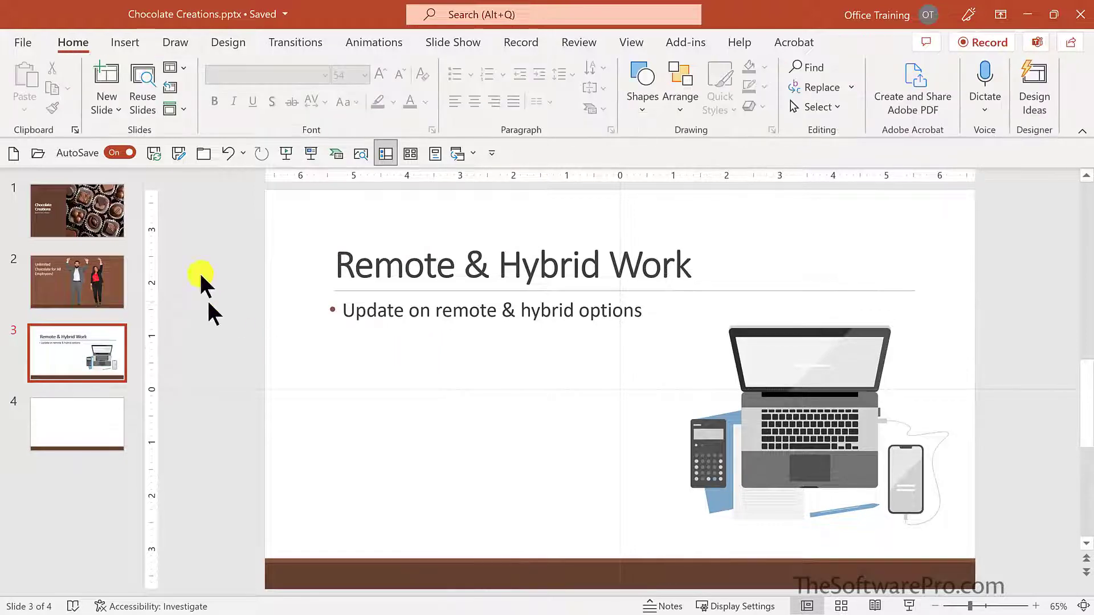
pyautogui.click(124, 41)
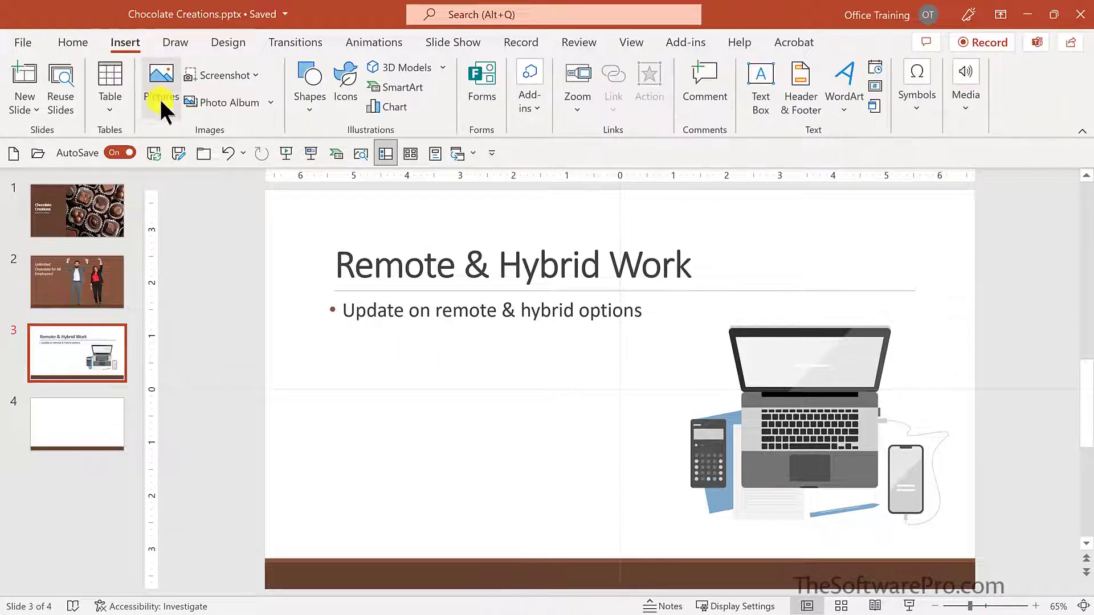
pyautogui.click(161, 87)
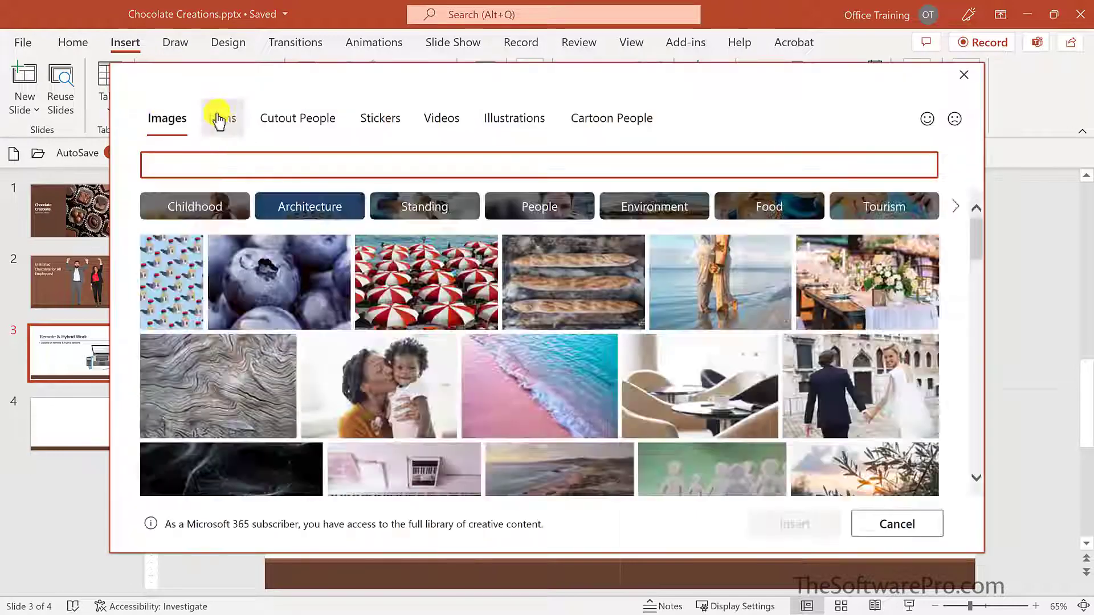
pyautogui.click(221, 118)
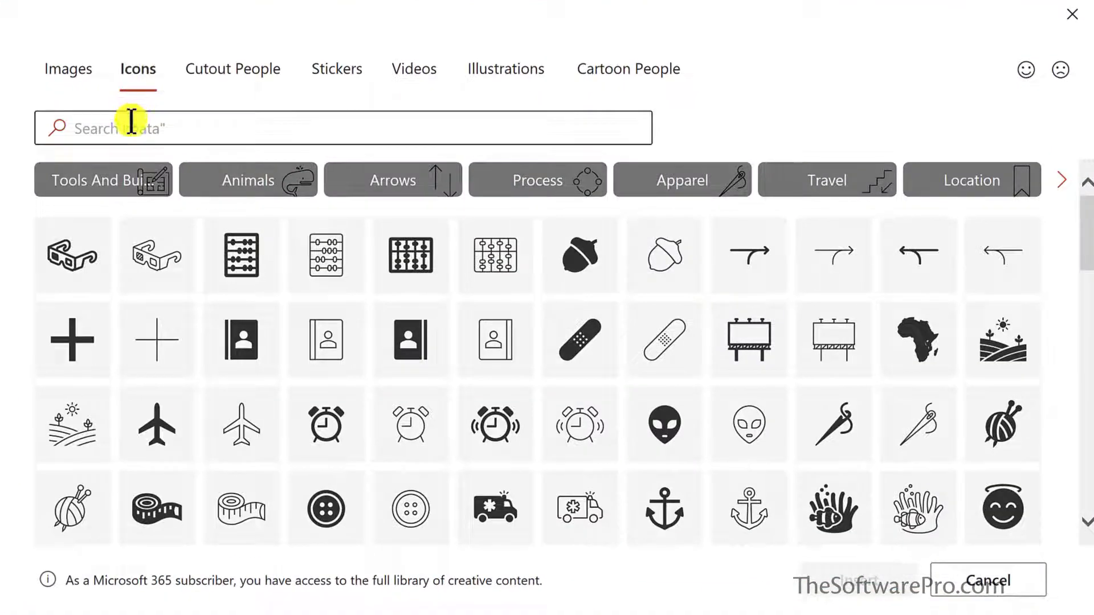
pyautogui.write('chocolate')
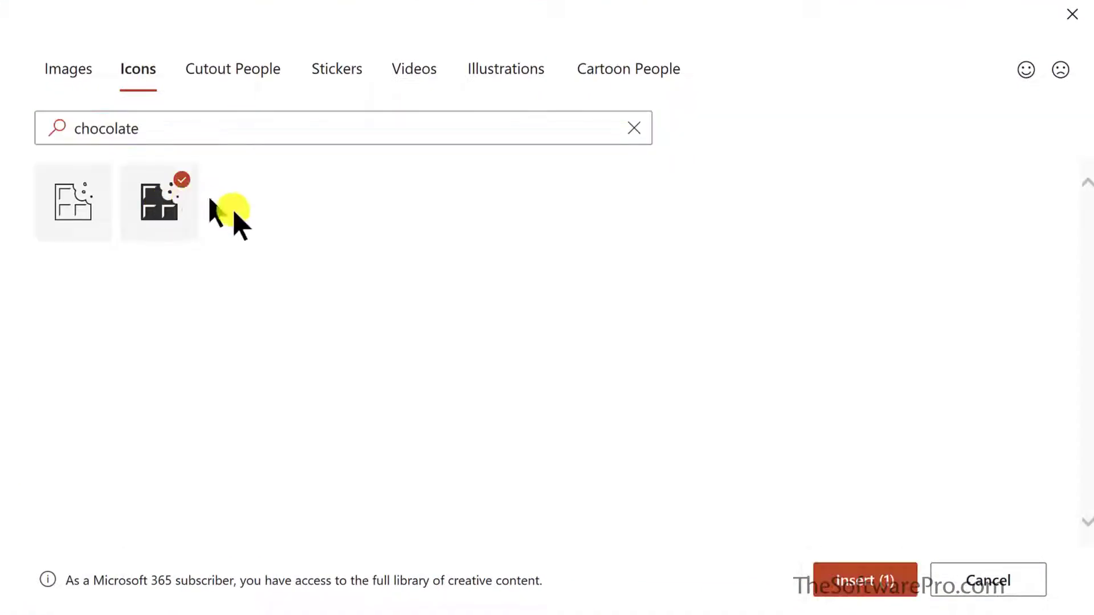
pyautogui.click(864, 580)
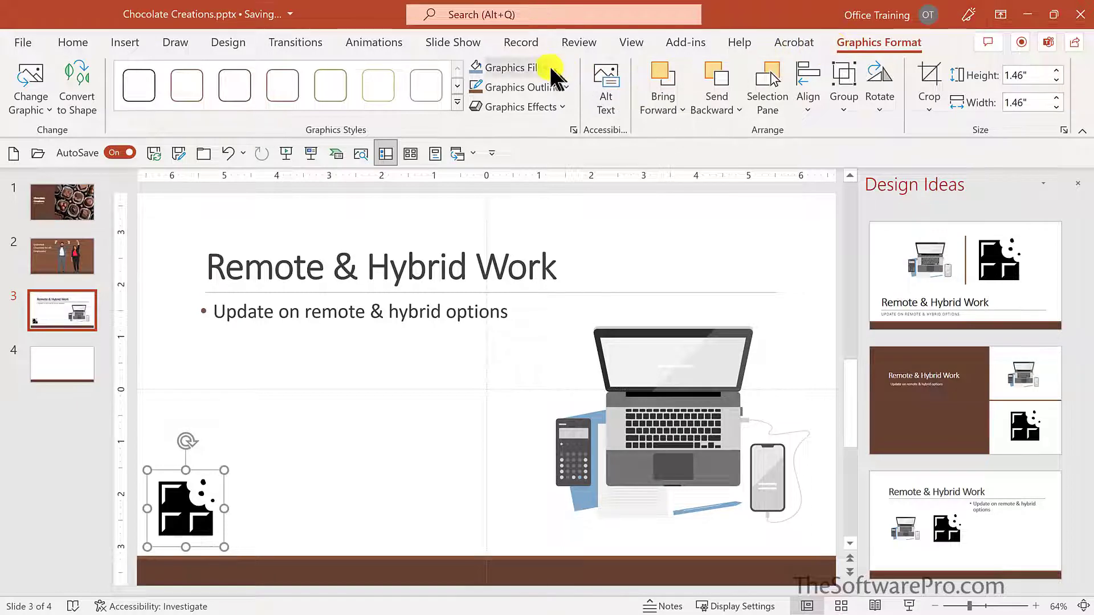
# Open the Graphics Fill colour choices and recolour the chocolate icon brown
pyautogui.click(544, 67)
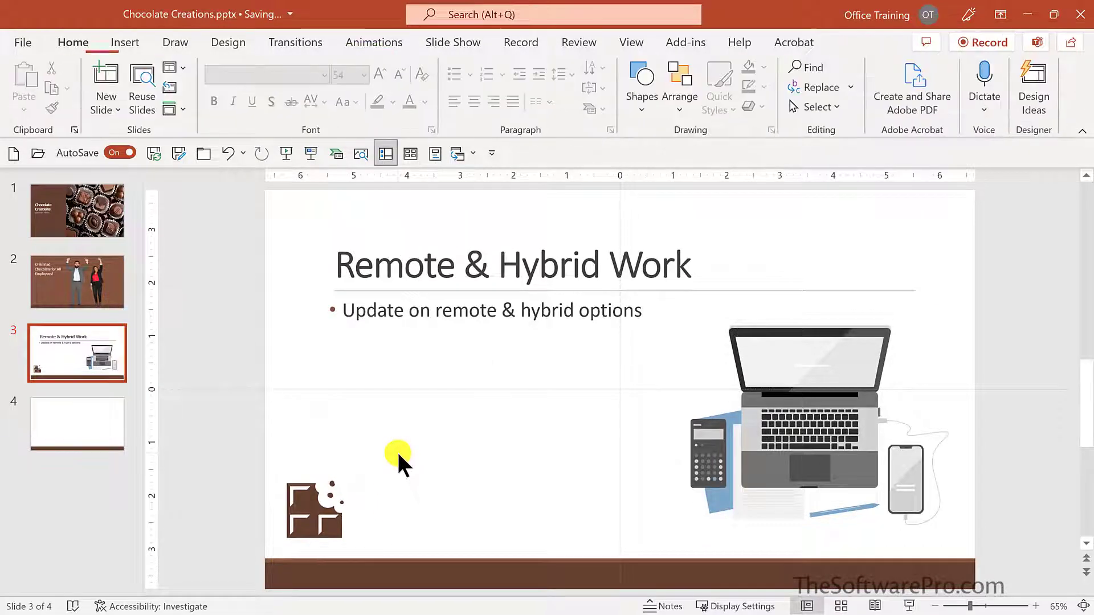
pyautogui.moveTo(429, 429)
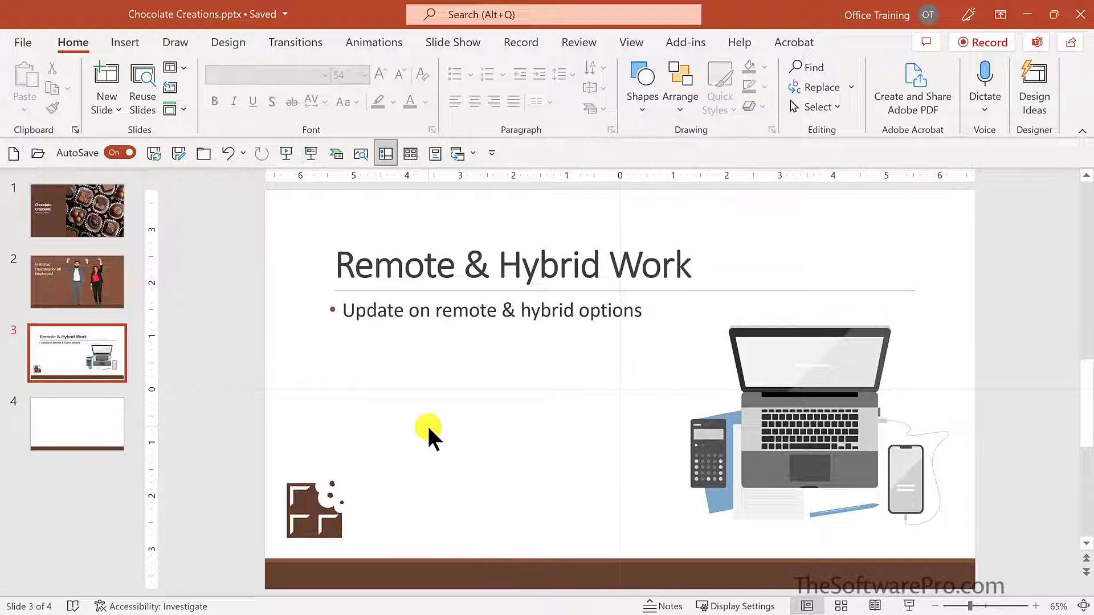
pyautogui.moveTo(429, 436)
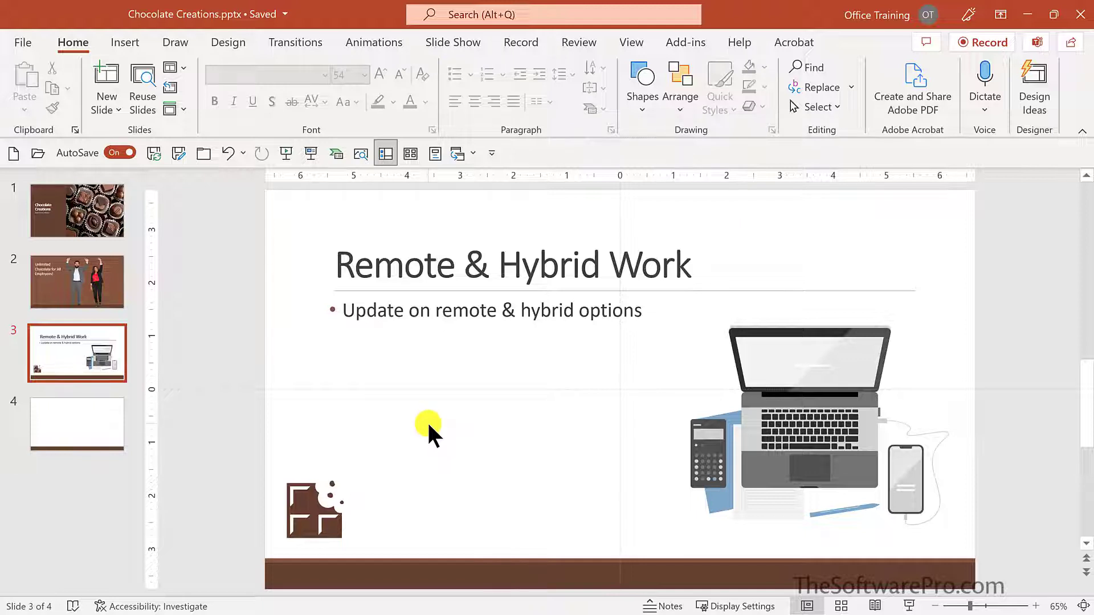
pyautogui.moveTo(136, 453)
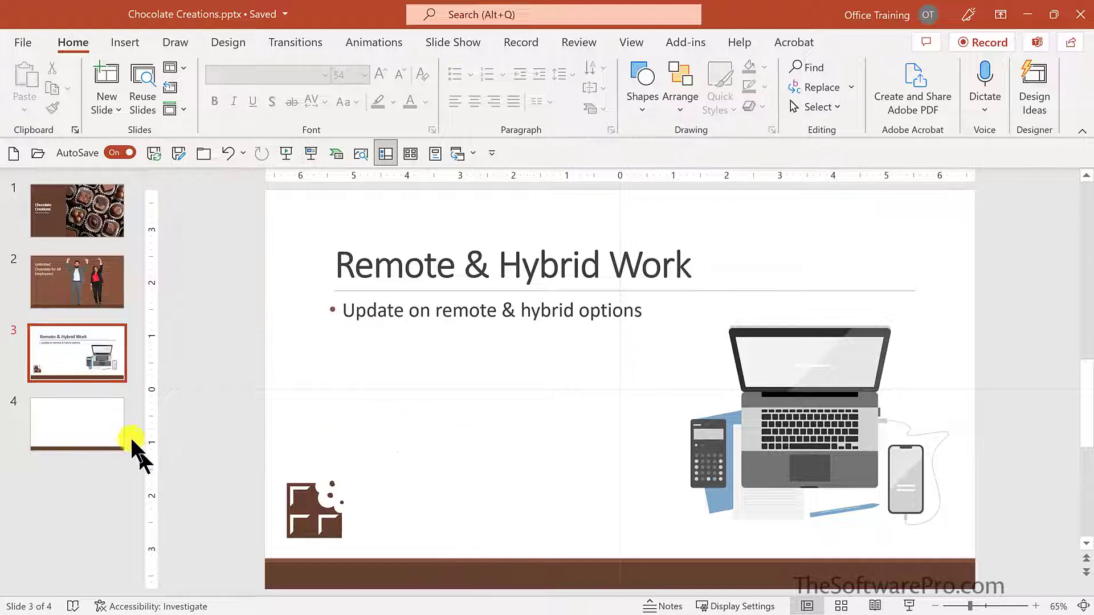
# On slide 4, search stock videos for 'chocolate' and insert the swirl video
pyautogui.click(77, 424)
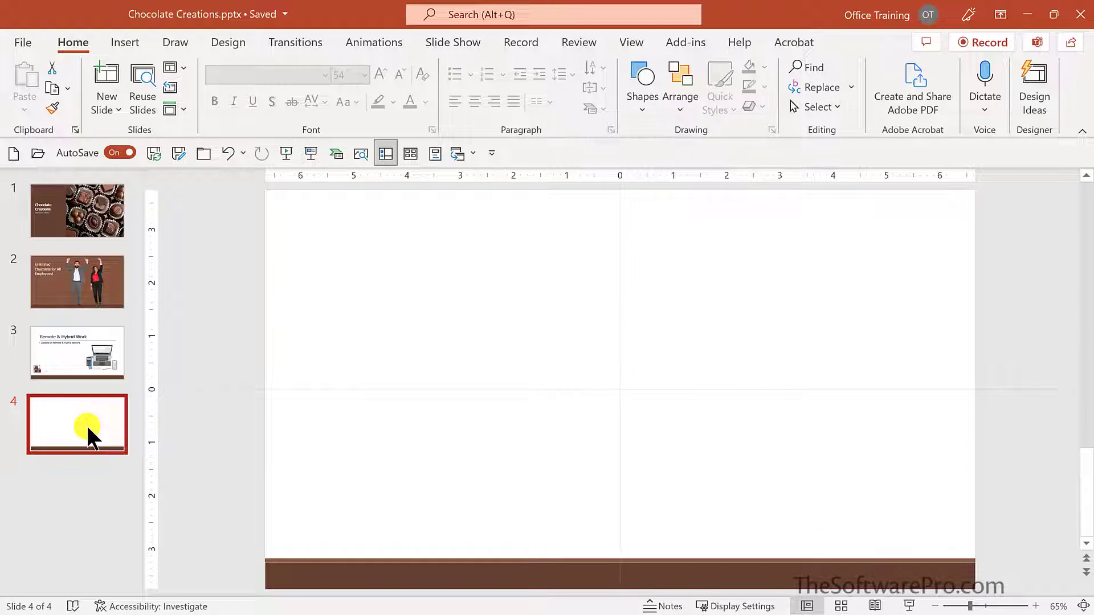
pyautogui.click(125, 42)
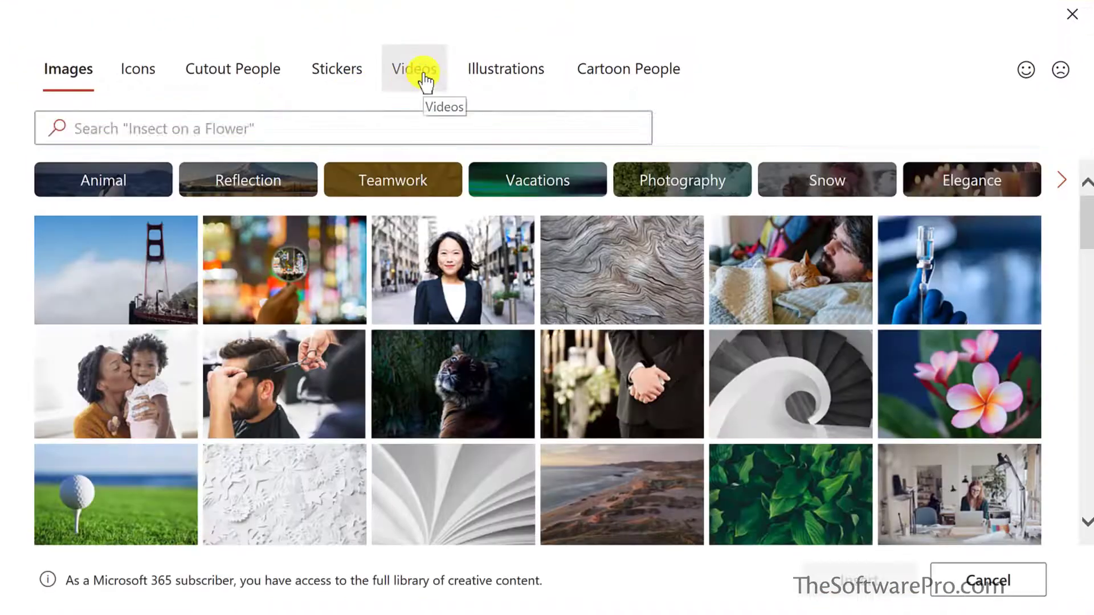
pyautogui.click(414, 69)
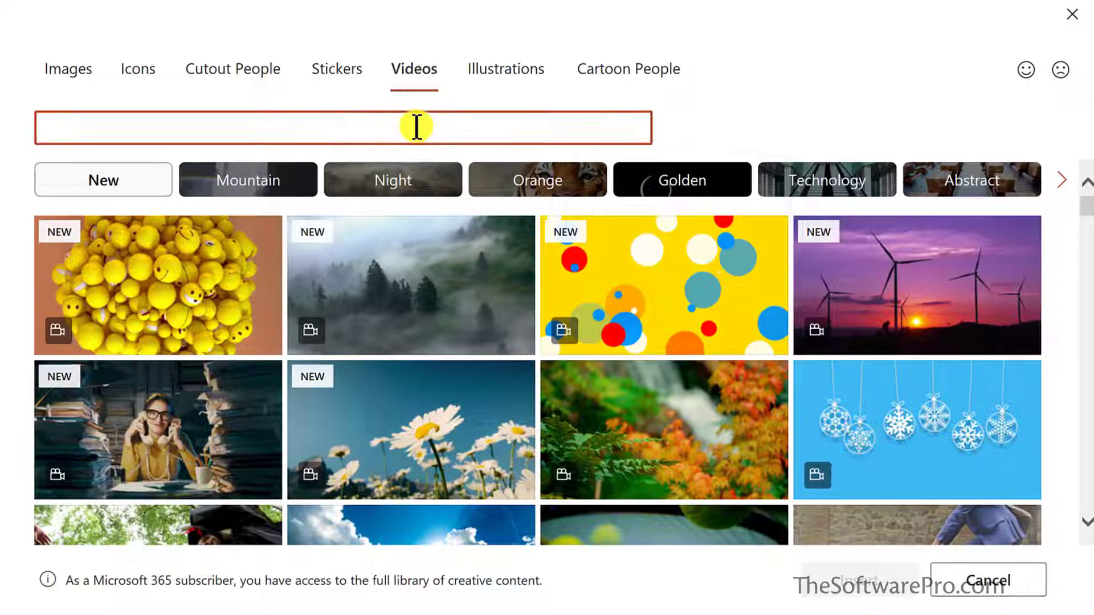
pyautogui.write('chocolate')
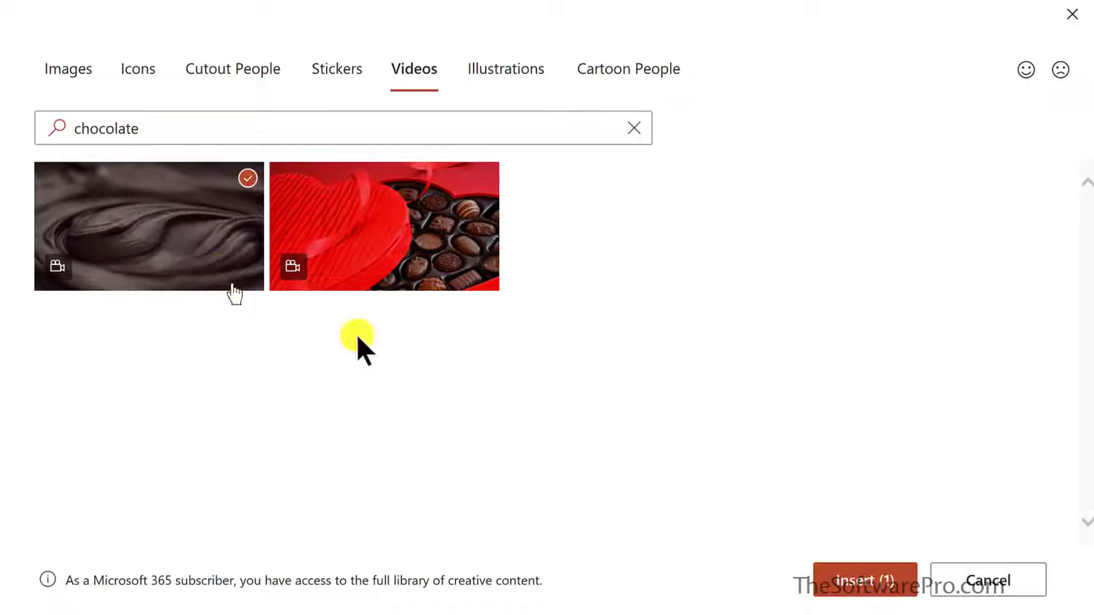
pyautogui.click(864, 581)
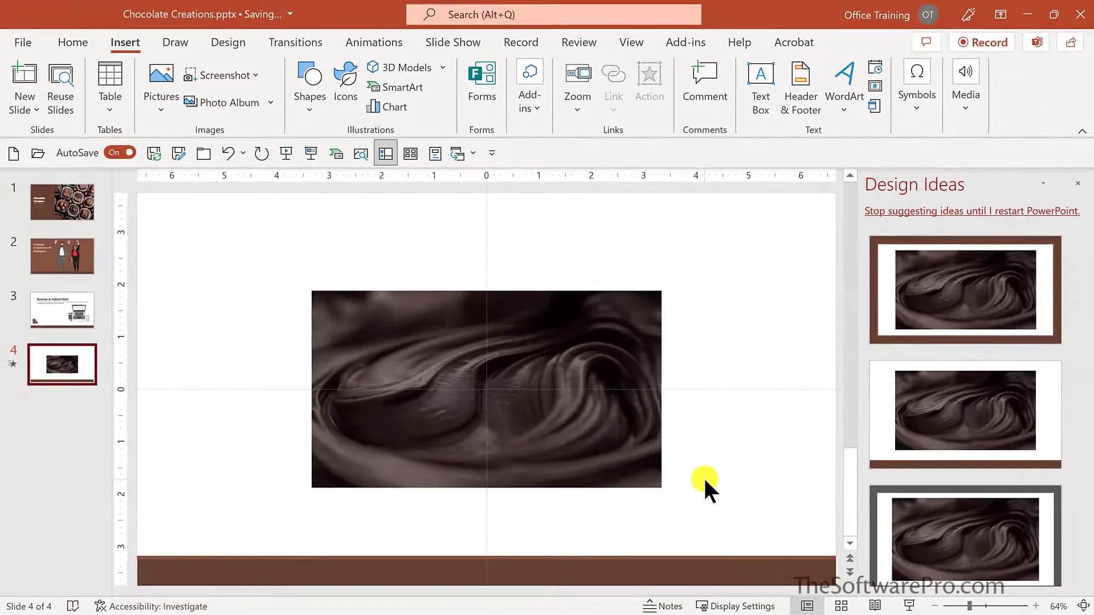
# Apply the second Design Ideas layout to enlarge the video, then close the pane
pyautogui.click(965, 411)
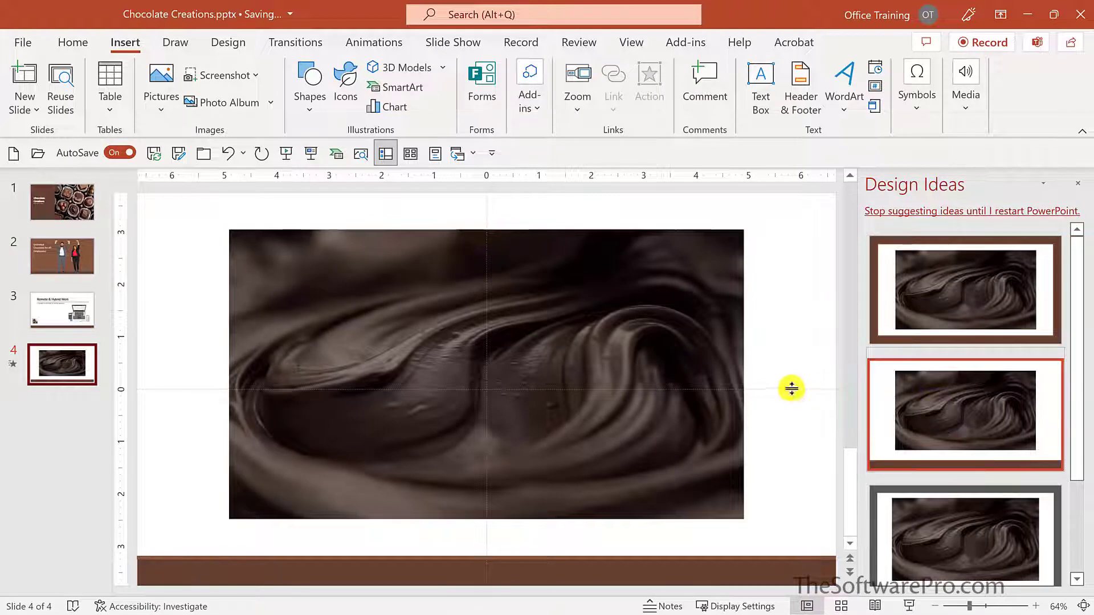
pyautogui.moveTo(791, 395)
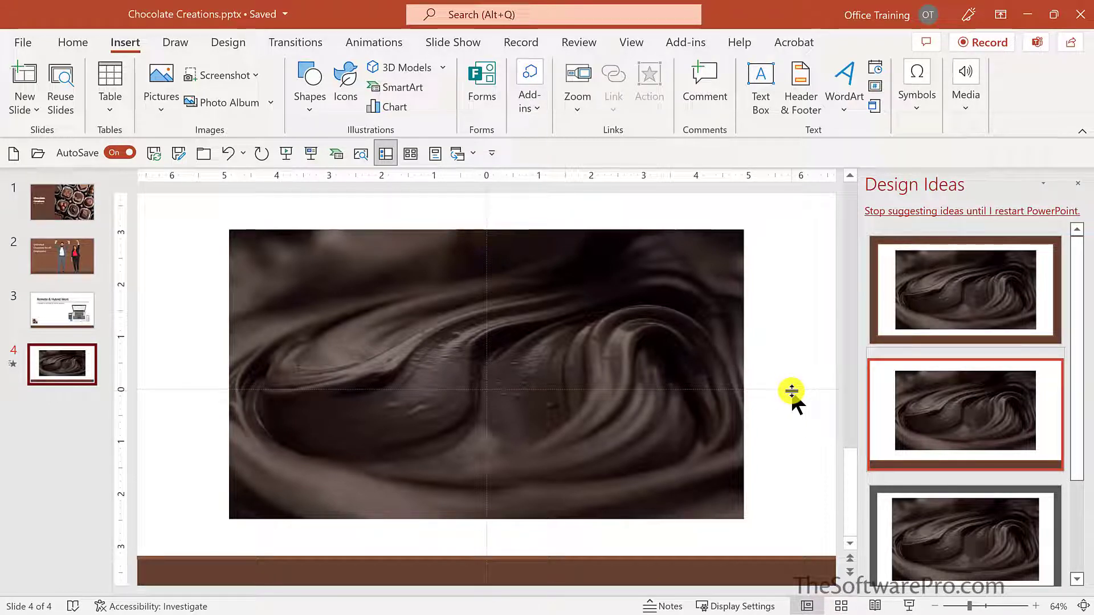
pyautogui.press('Shift+F5')
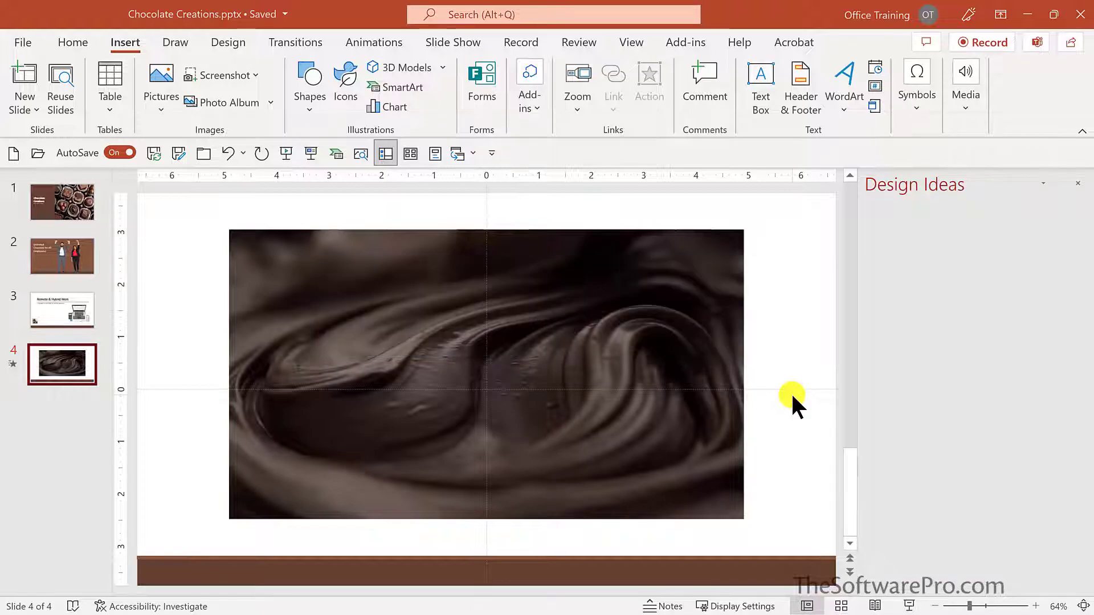
pyautogui.press('F5')
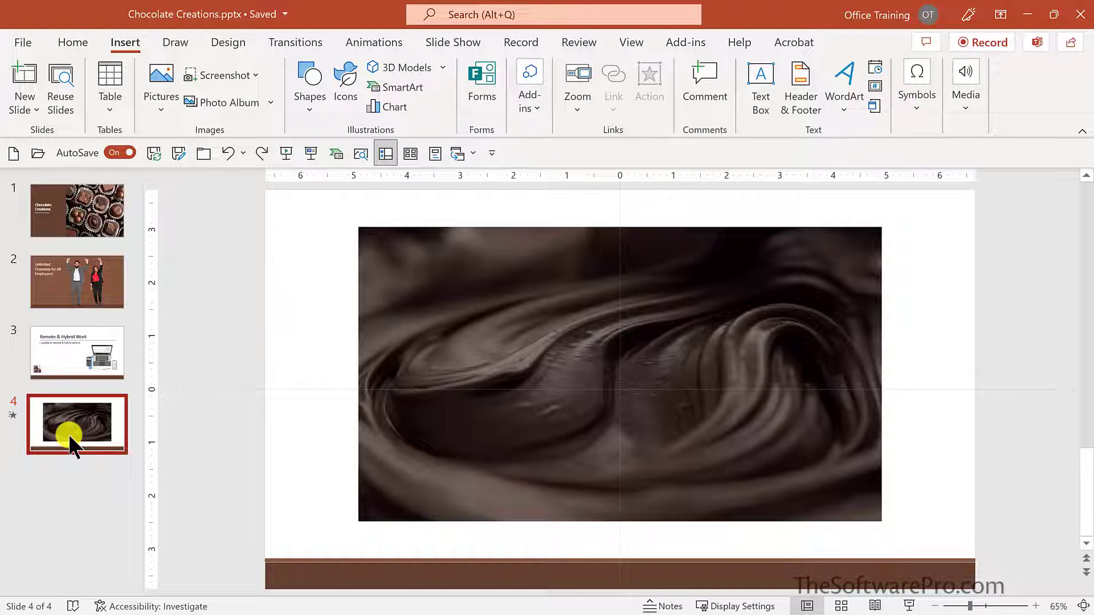
pyautogui.click(161, 88)
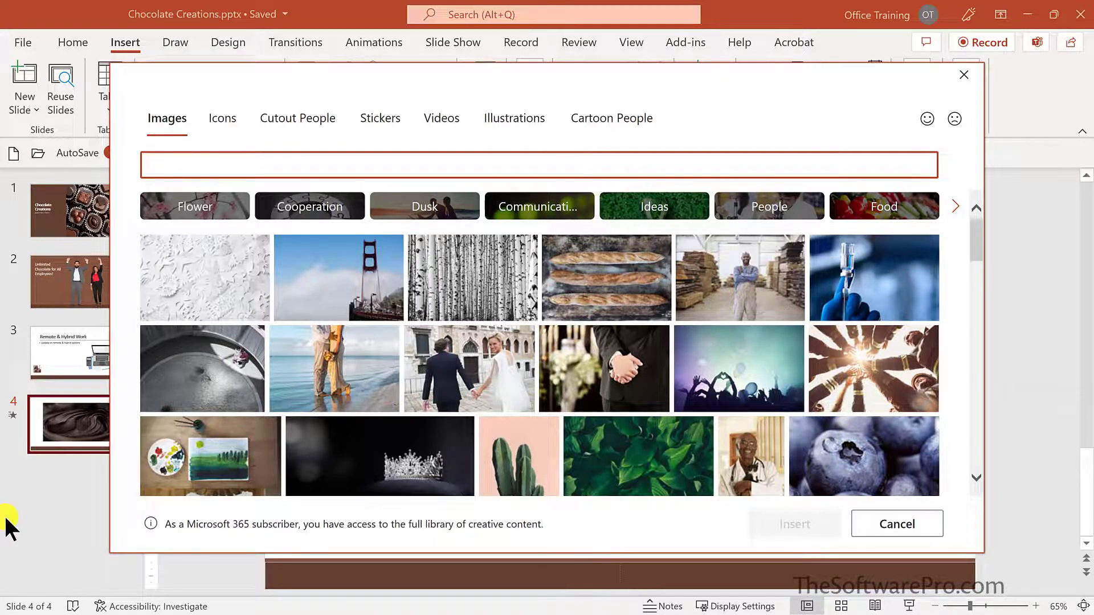
pyautogui.click(537, 165)
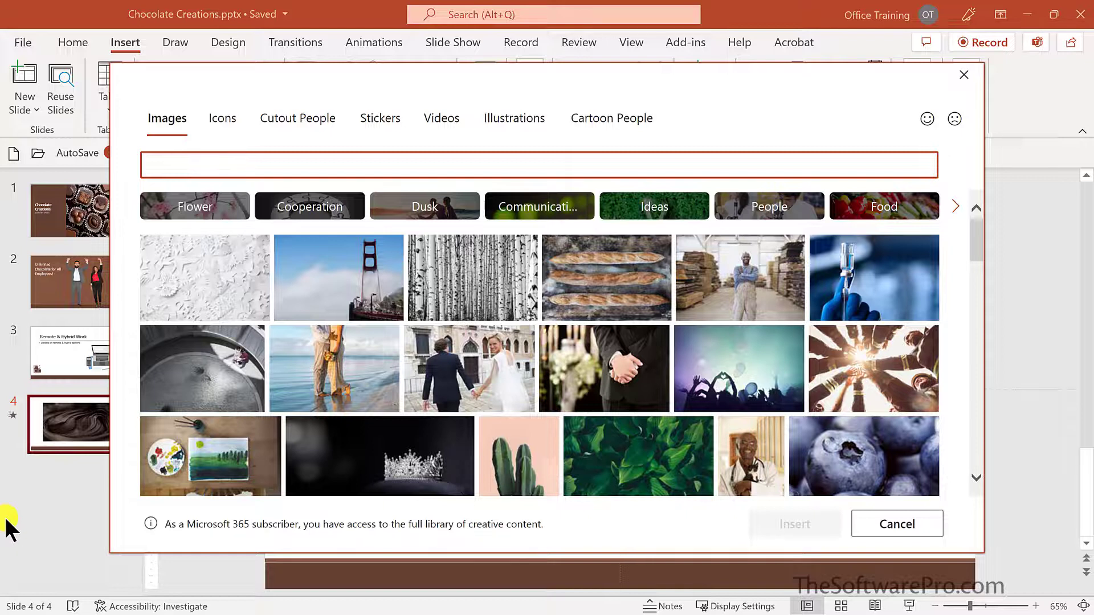
pyautogui.click(541, 165)
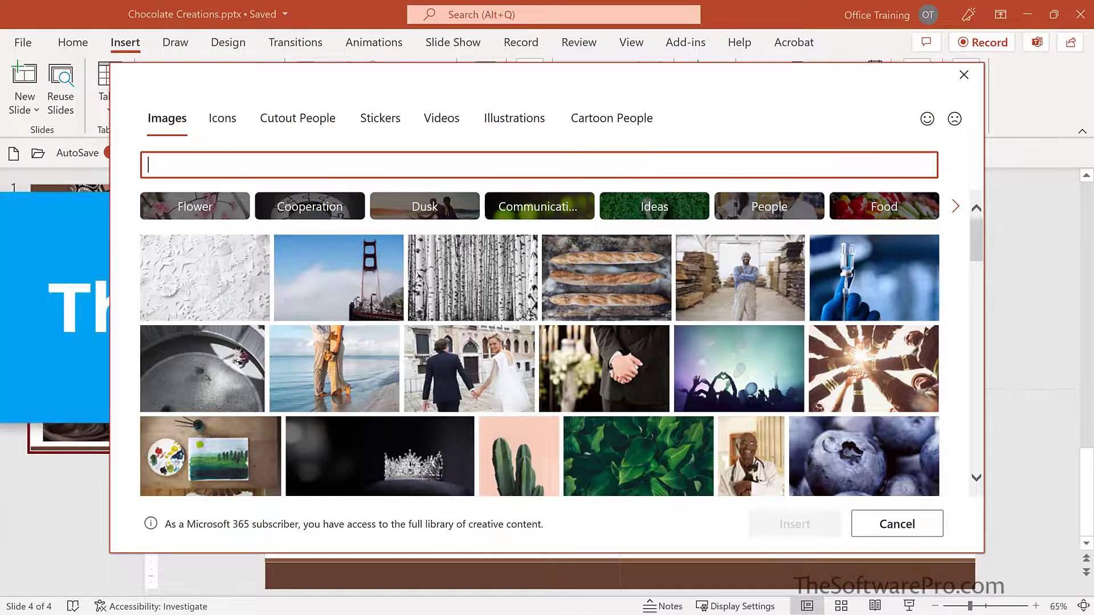